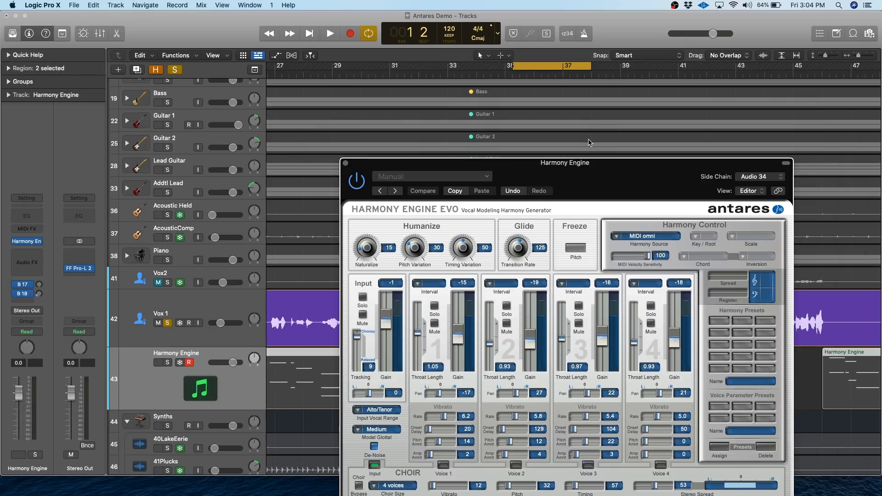
Step: Start playback near bar 37 to hear the four Harmony Engine voices
left_click(330, 33)
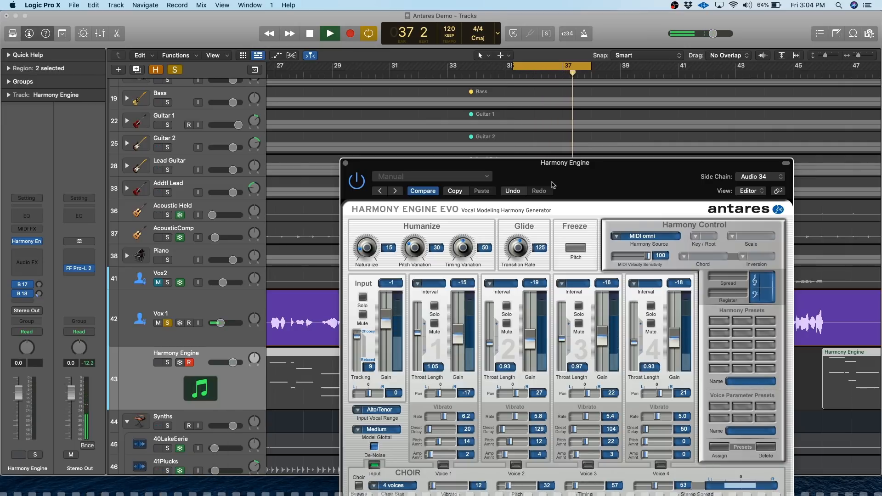
left_click(308, 33)
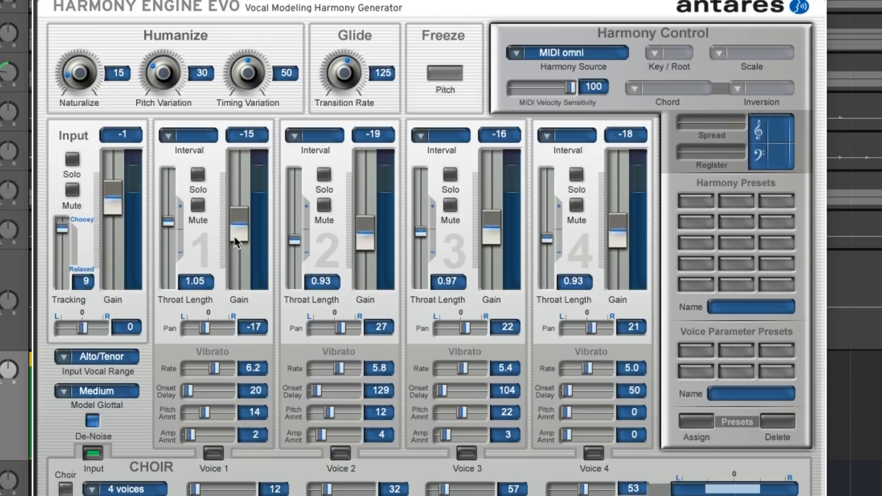
mouse_move(93, 191)
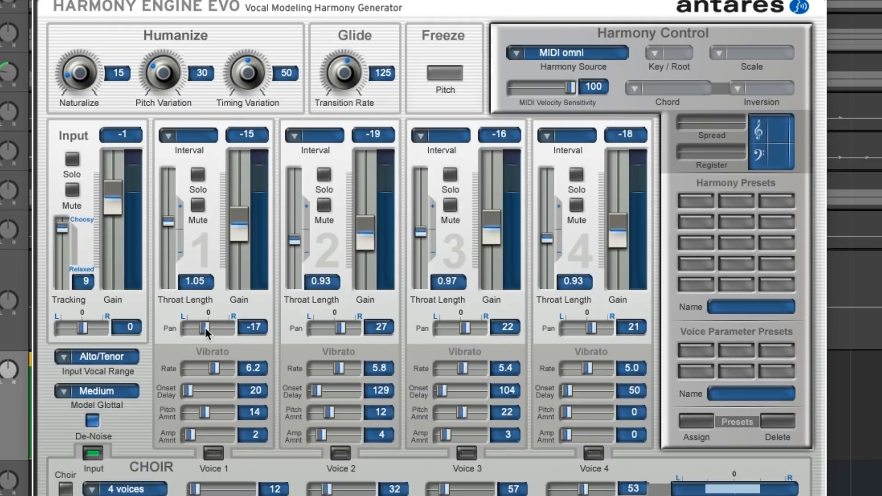
mouse_move(175, 236)
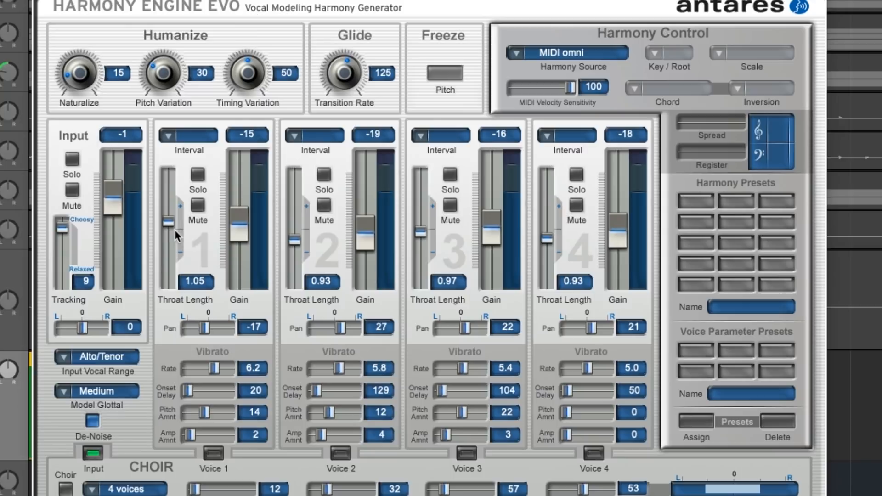
mouse_move(221, 98)
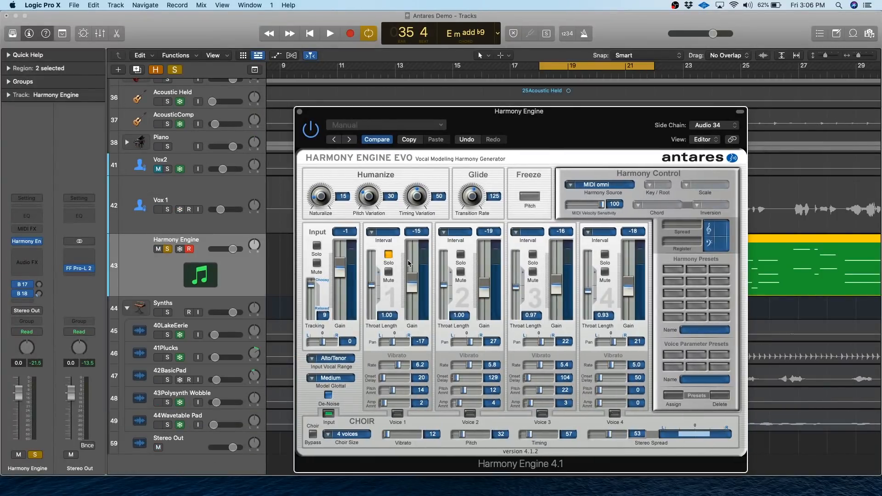
Step: Play soloed voice 1 and sweep its throat length down to about 0.86, then back to 1.05
left_click(330, 33)
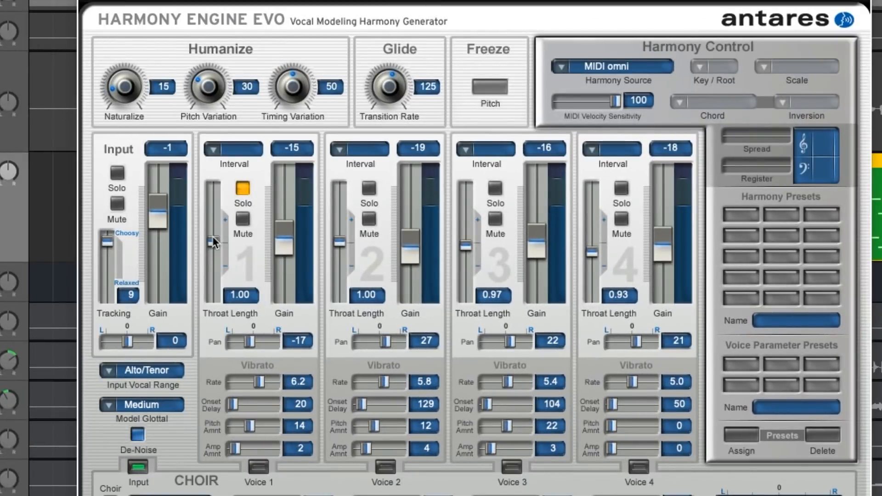
left_click_drag(211, 242, 211, 258)
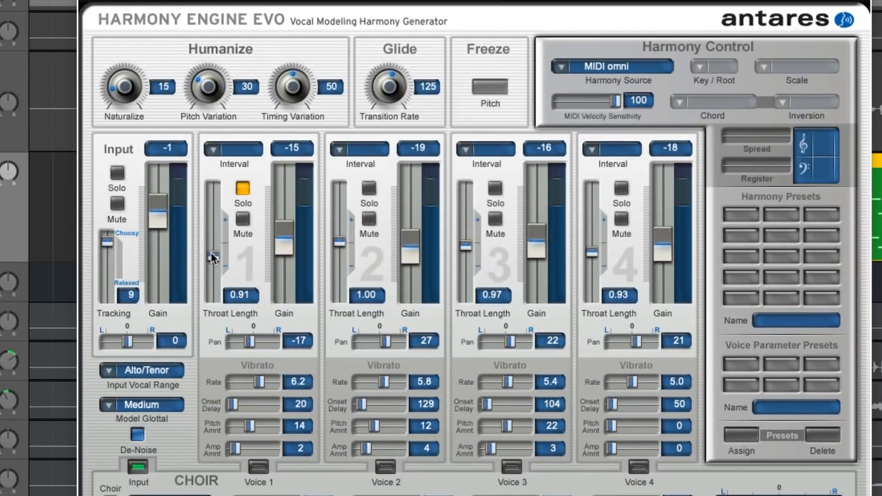
left_click_drag(212, 256, 212, 268)
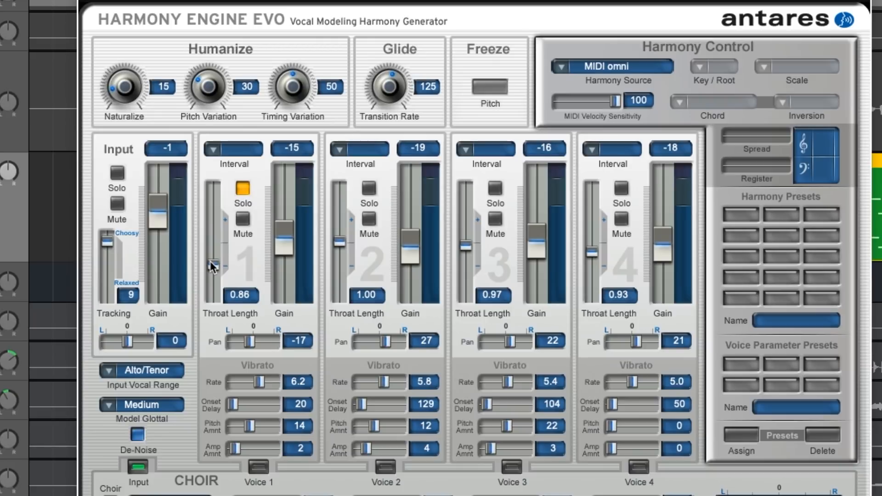
left_click_drag(213, 265, 212, 270)
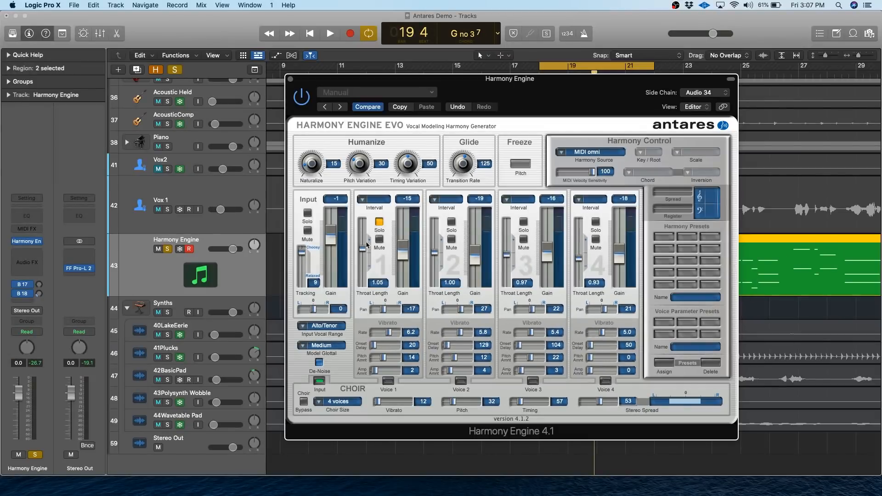
mouse_move(498, 358)
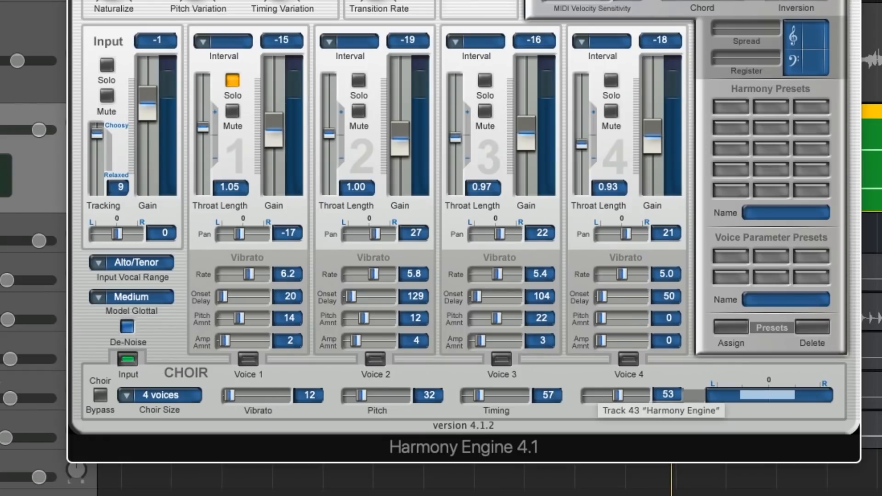
mouse_move(569, 187)
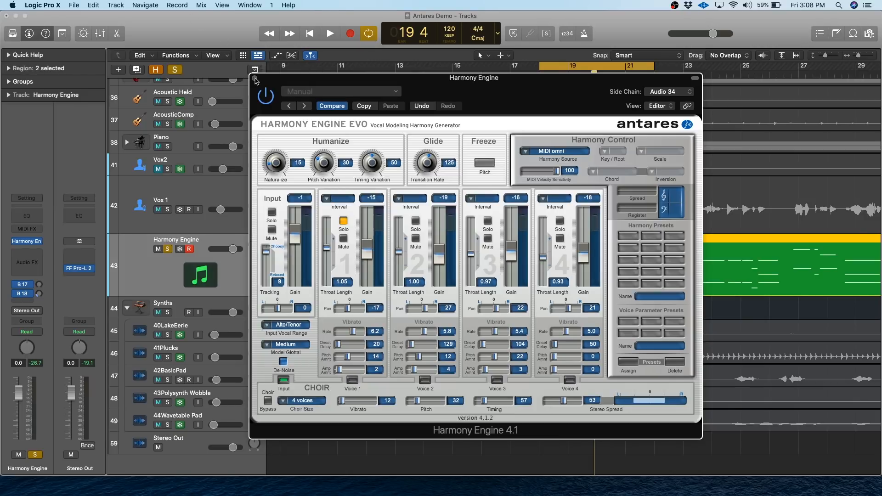
Step: Close the MIDI-driven Harmony Engine and reposition Vox 1's Harmony Engine window
left_click(255, 79)
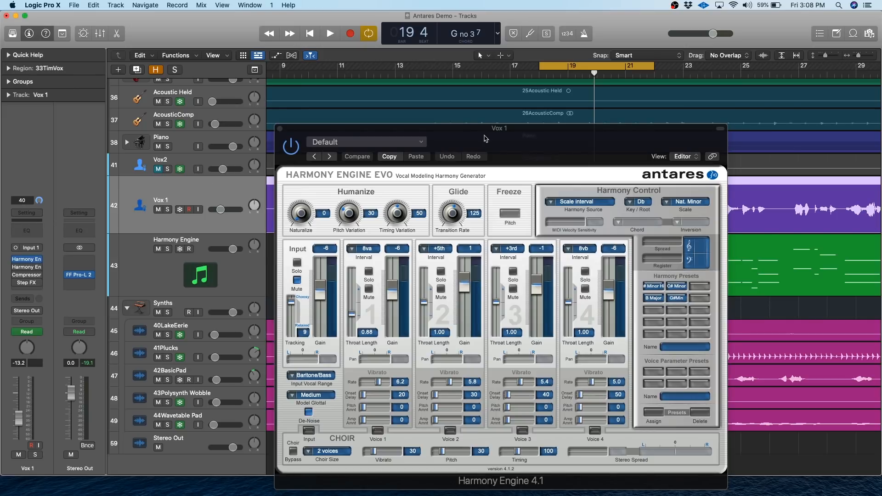
left_click_drag(499, 127, 491, 80)
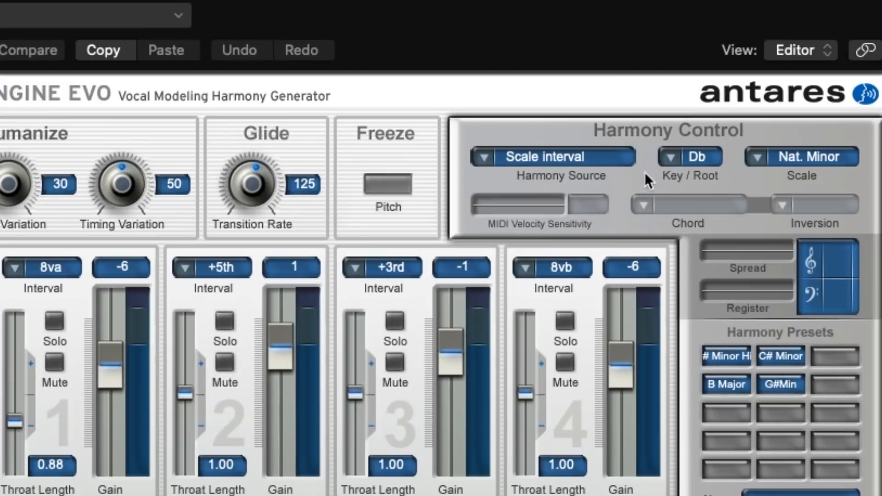
left_click(552, 156)
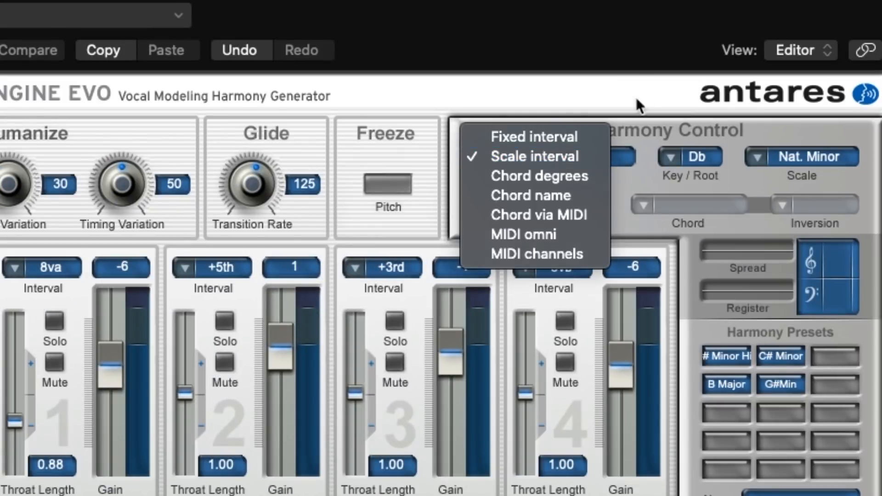
left_click(533, 156)
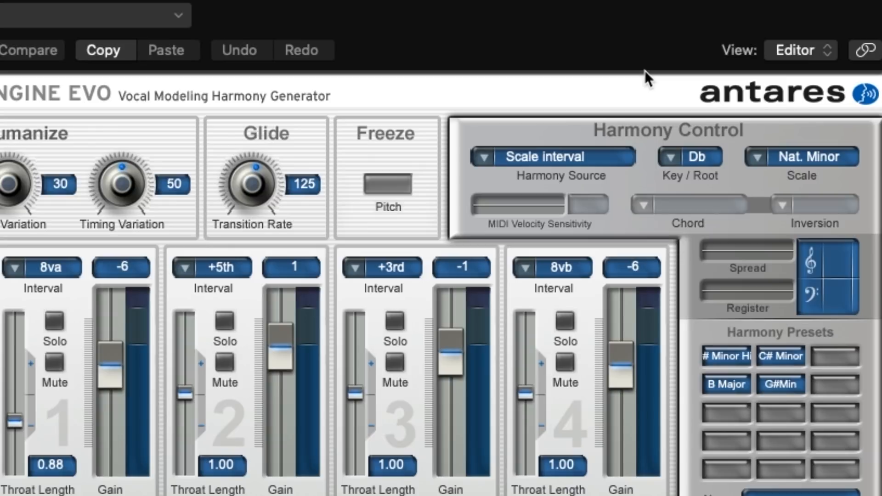
left_click(689, 157)
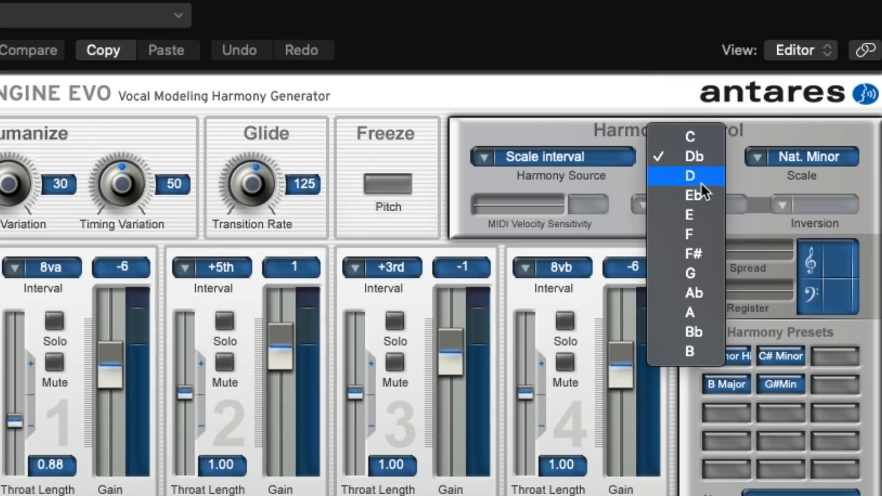
left_click(694, 156)
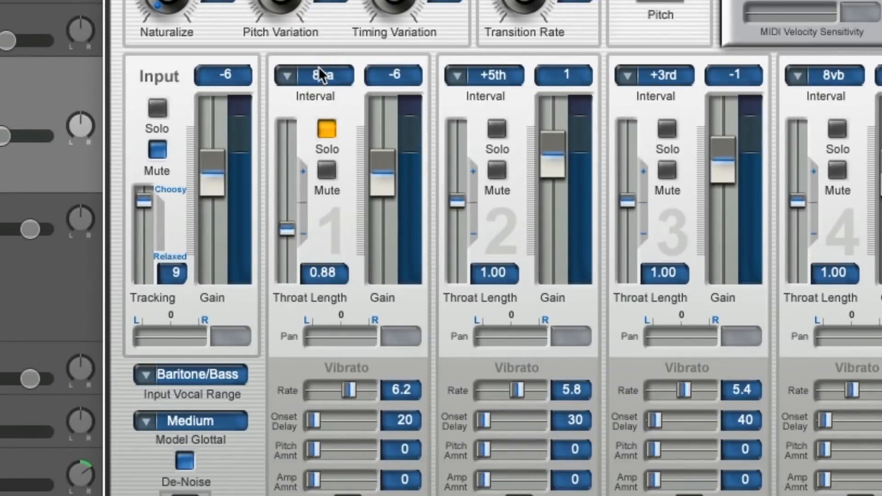
Step: Change Vox 1's voice 1 interval from an octave above to 8vb
left_click(313, 74)
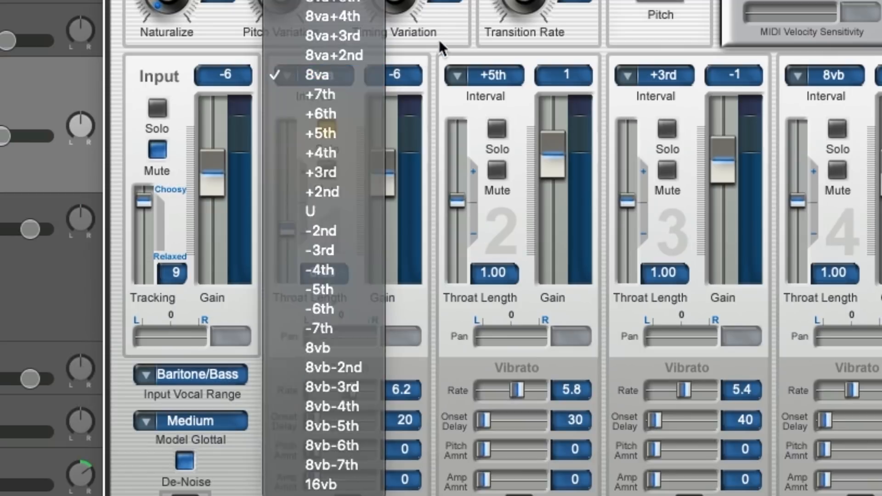
left_click(317, 75)
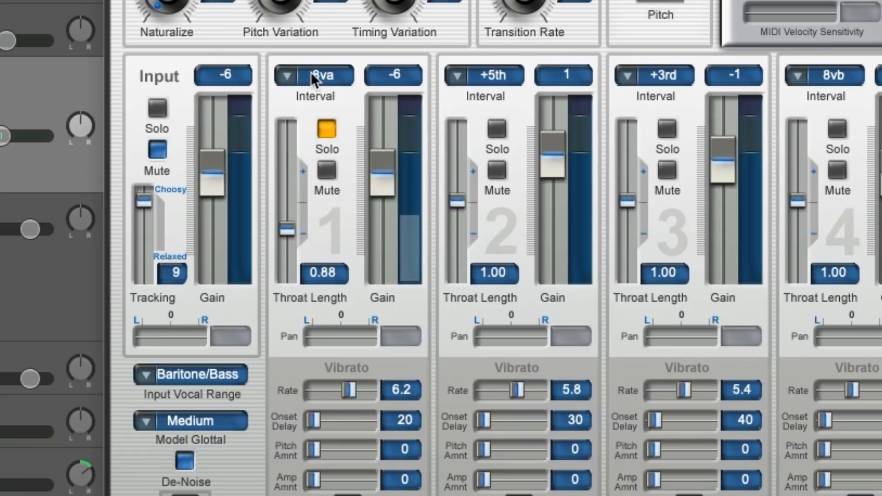
left_click(313, 75)
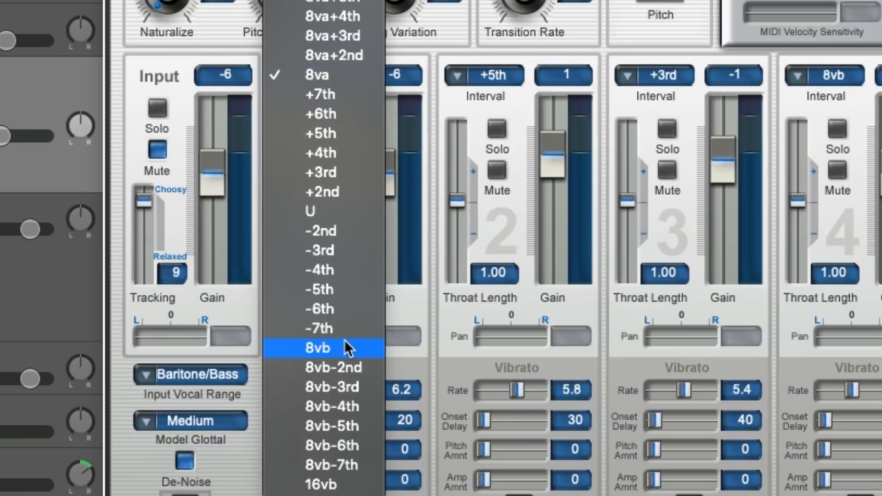
left_click(317, 348)
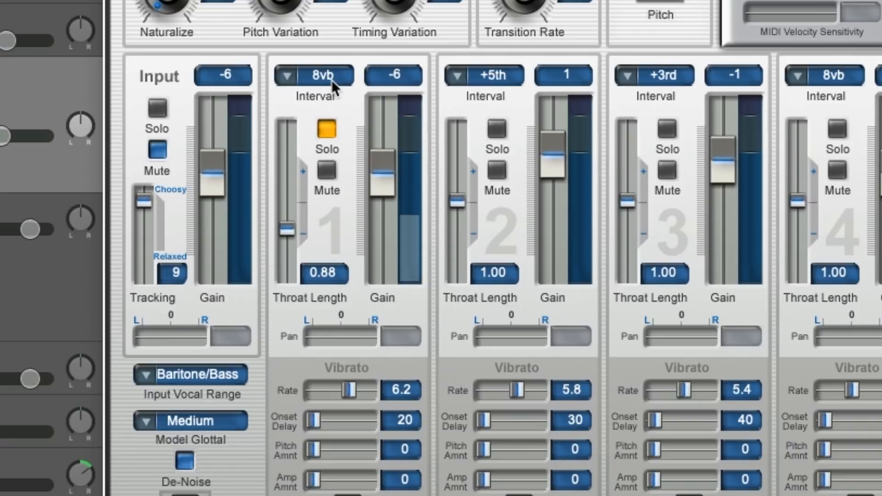
left_click(312, 75)
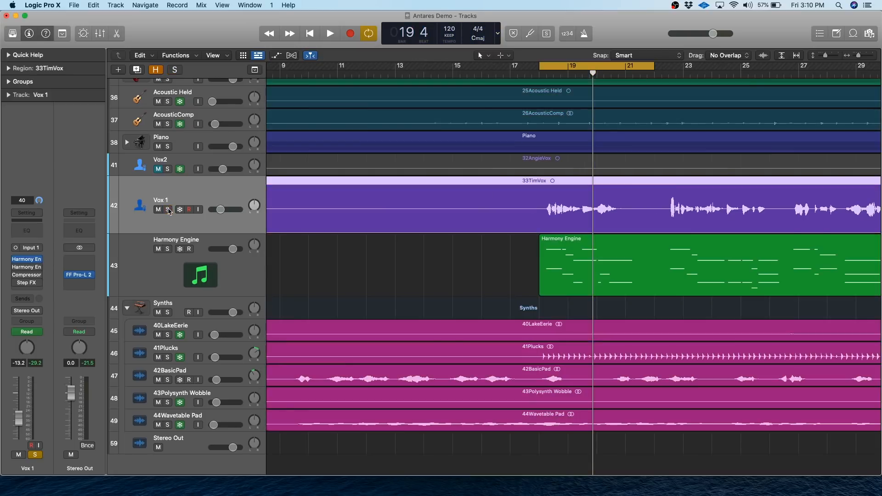
Step: Set Vox 1 to No Output and add a software instrument track with Harmony Engine 4.1
left_click(27, 310)
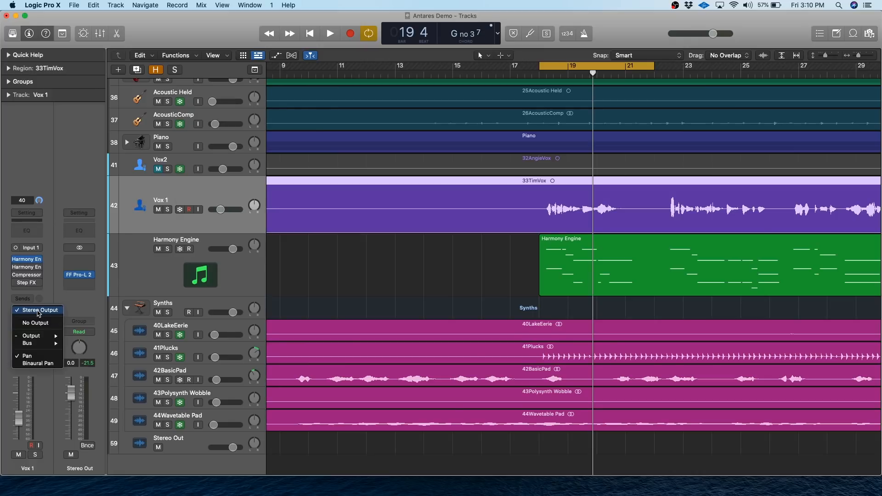
left_click(37, 323)
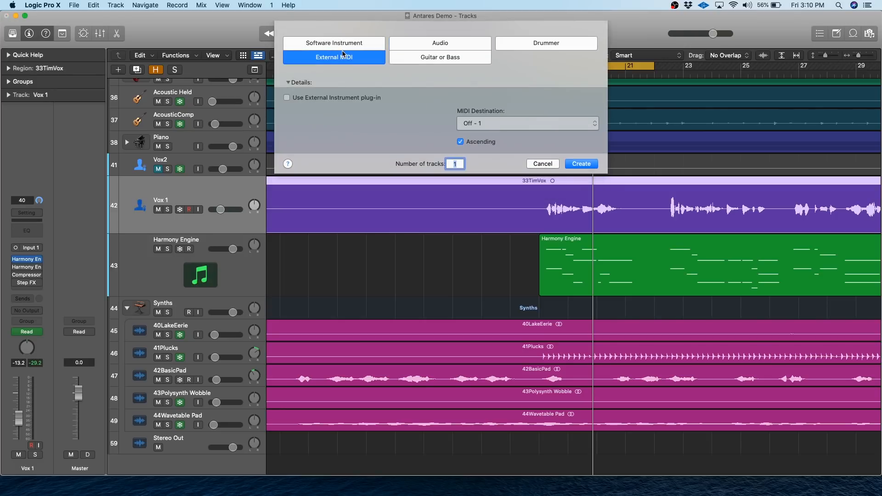
left_click(333, 43)
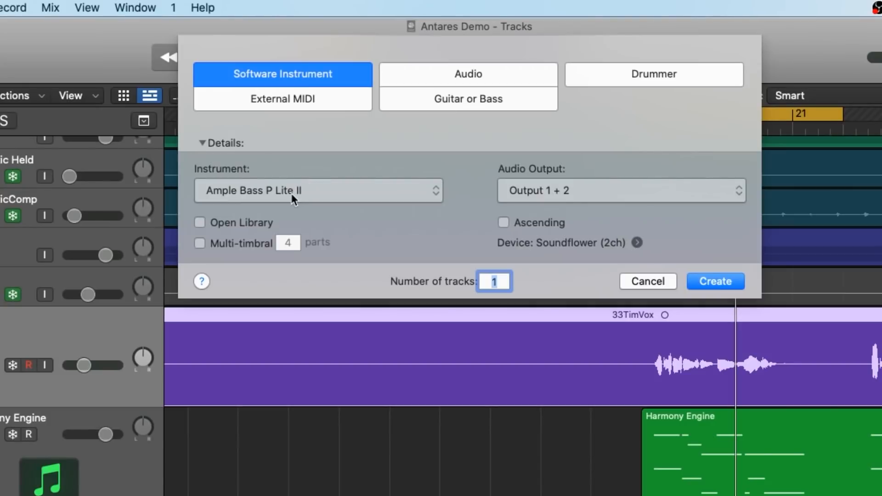
left_click(318, 190)
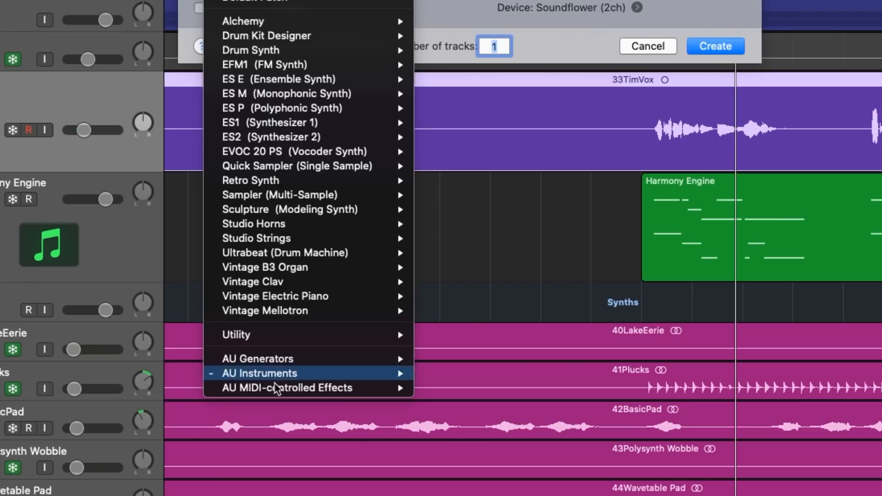
mouse_move(286, 388)
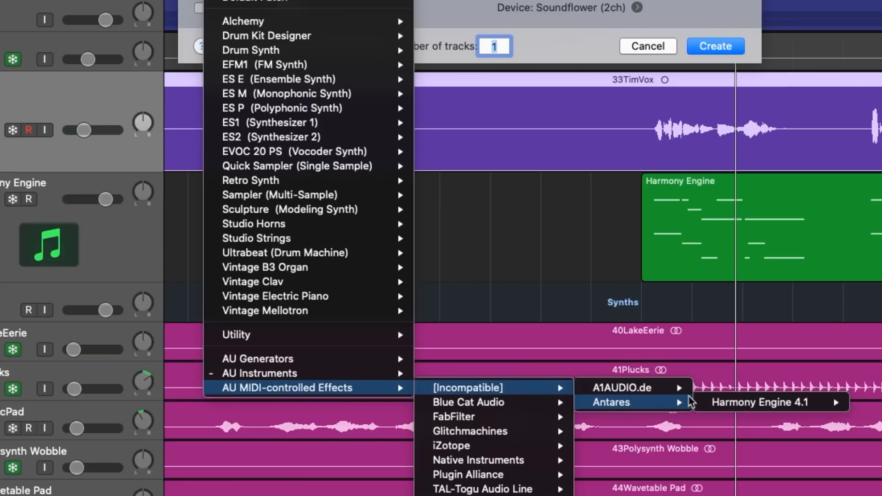
left_click(756, 402)
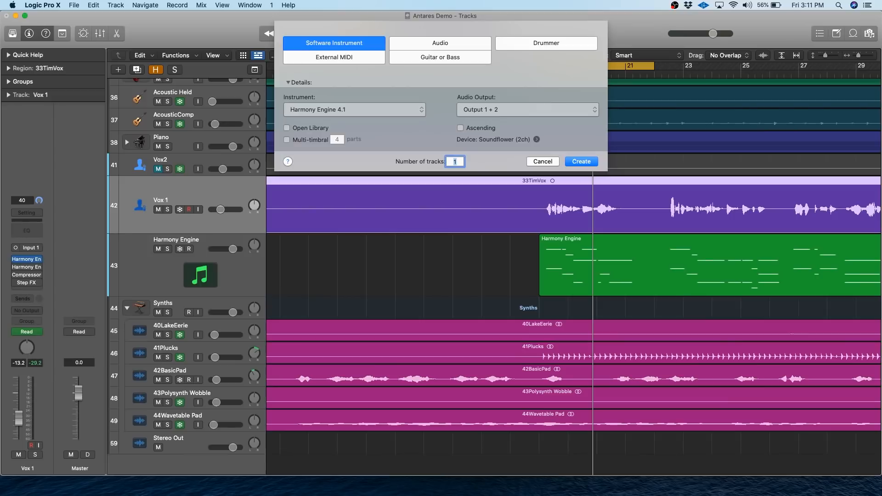
left_click(580, 161)
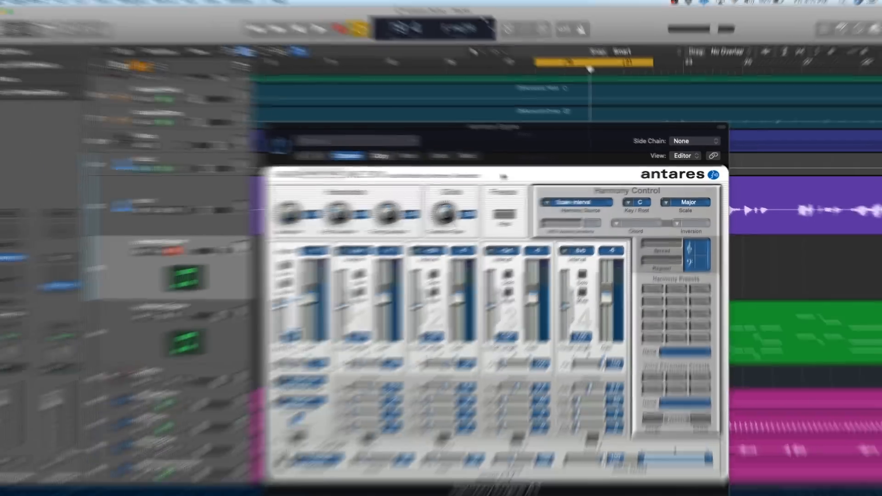
Step: Set the new Harmony Engine's harmony source to MIDI omni, side-chained from Audio 34
left_click(573, 202)
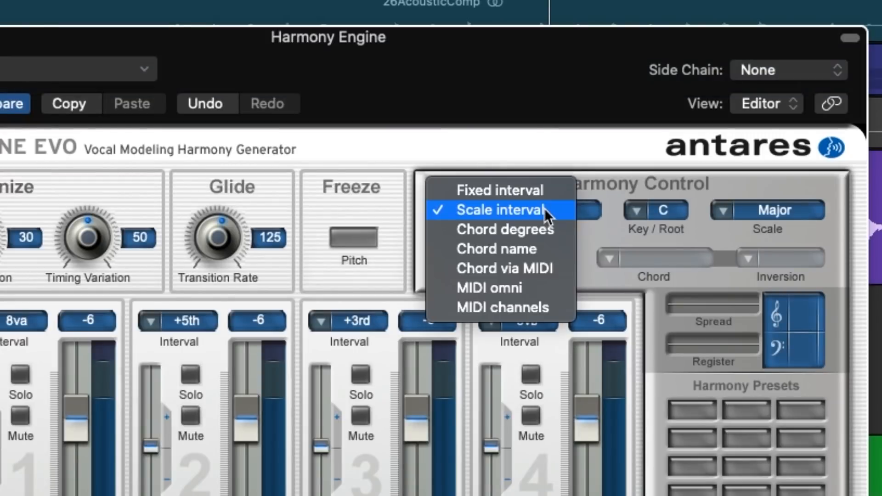
left_click(487, 287)
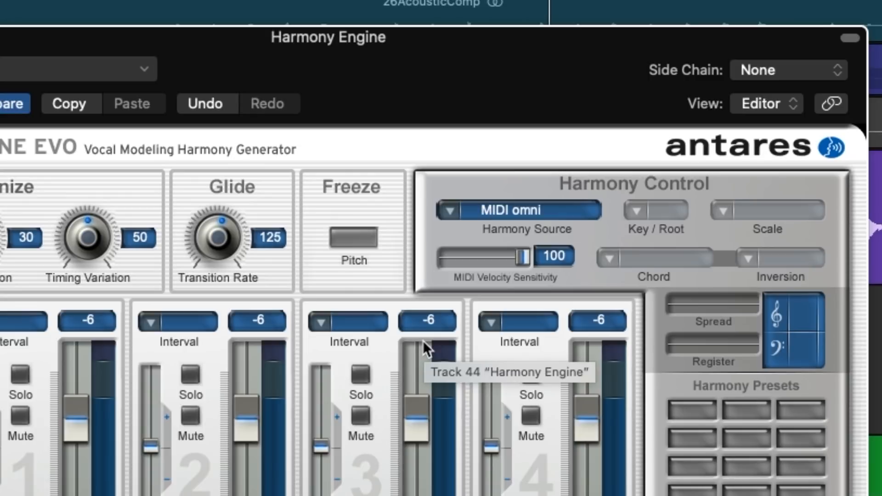
left_click(786, 70)
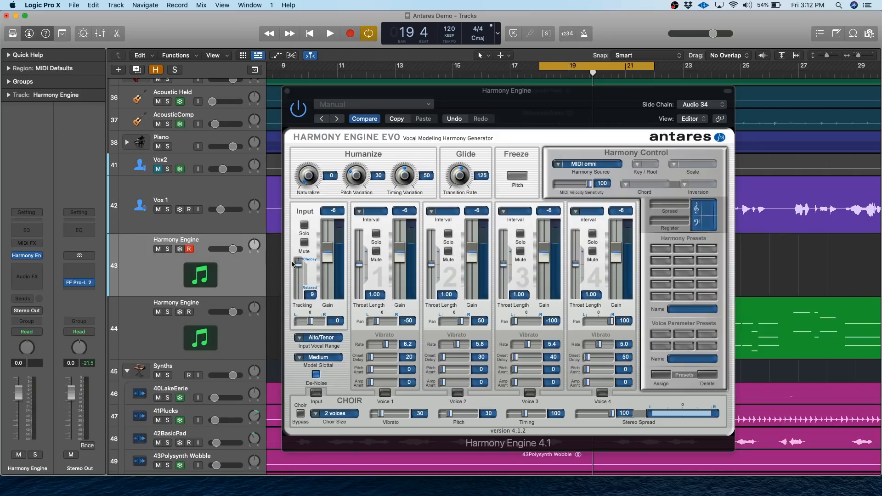
mouse_move(163, 298)
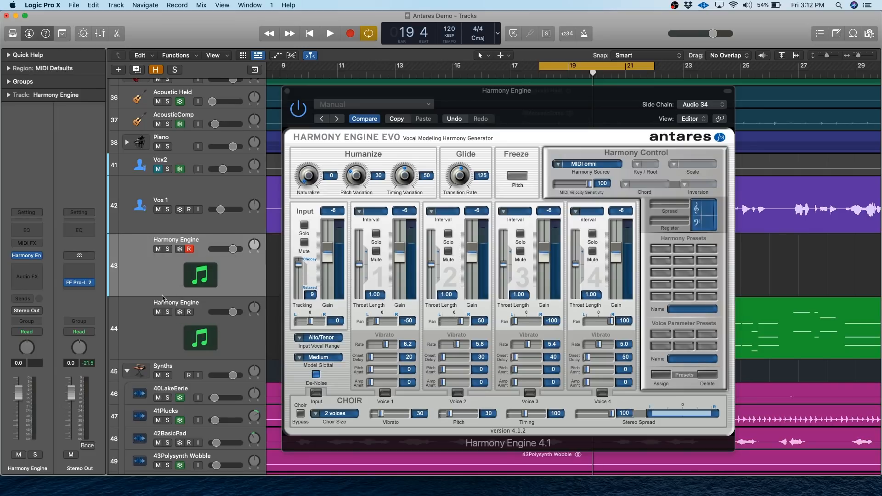
Step: Solo the Harmony Engine and Vox 1 tracks, audition them, and stop near bar 21
left_click(167, 210)
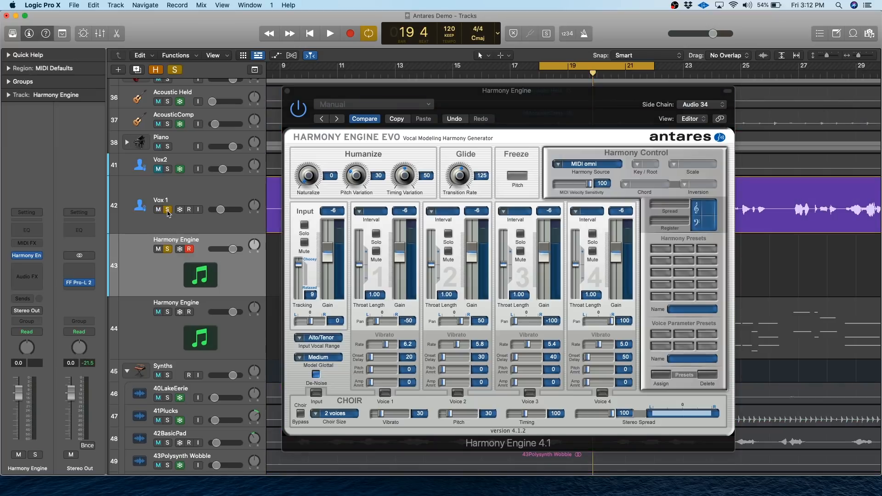
left_click(329, 33)
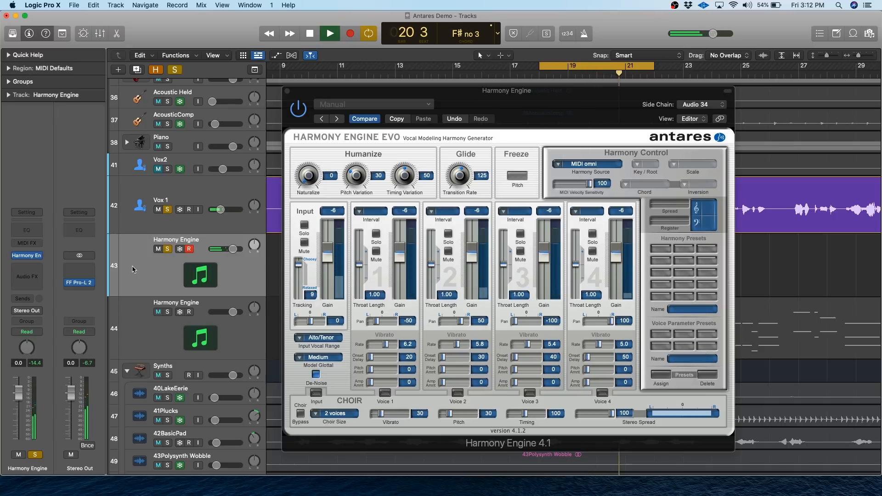
left_click(329, 33)
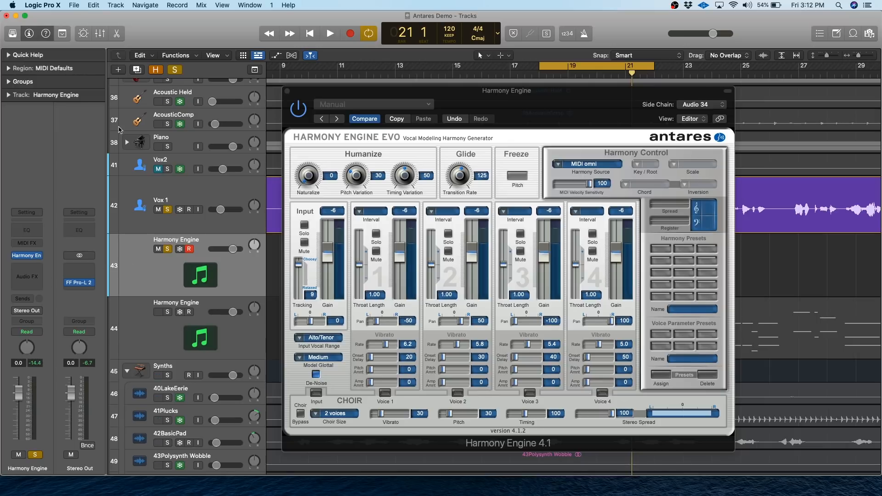
mouse_move(248, 183)
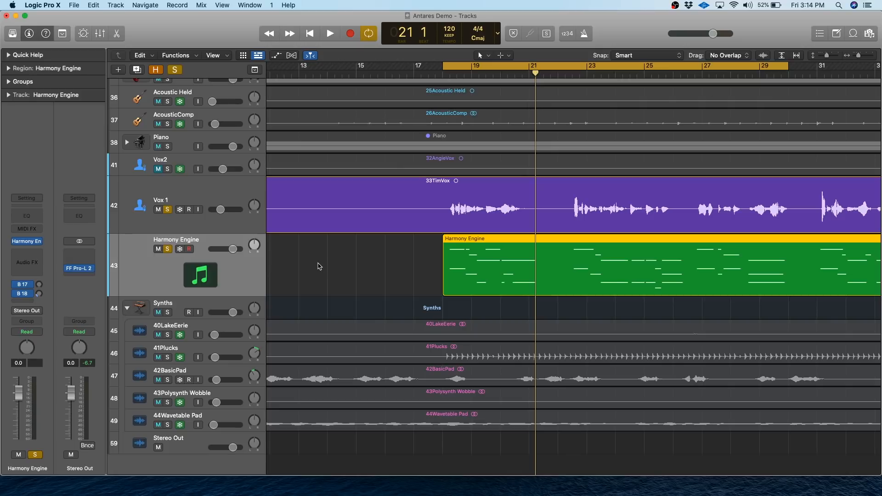
mouse_move(298, 259)
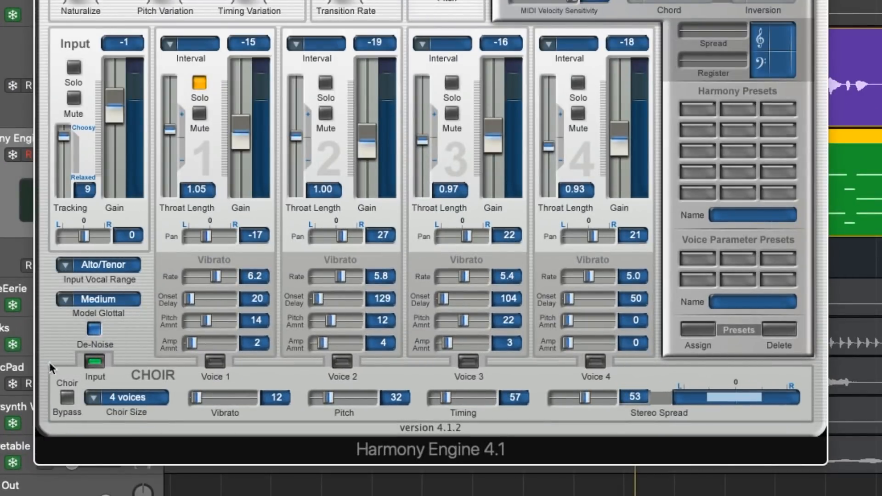
mouse_move(146, 259)
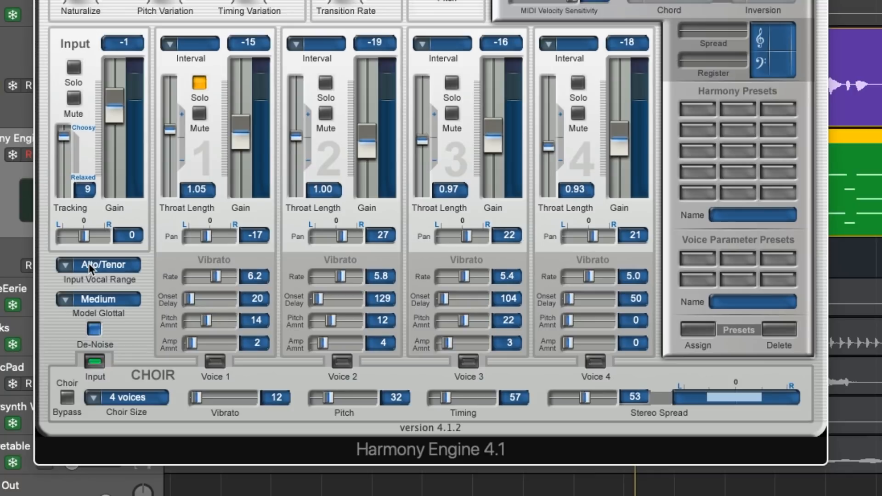
Step: Keep the input vocal range at Alto/Tenor and check the Medium glottal model
left_click(99, 265)
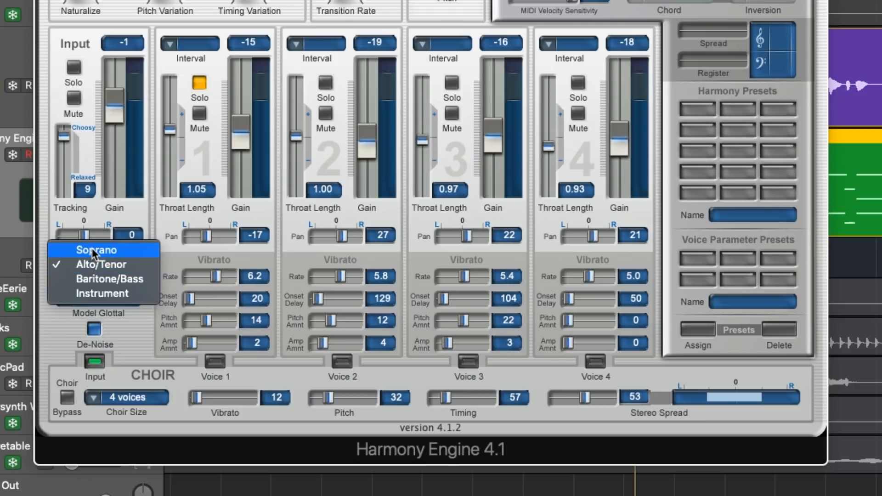
mouse_move(95, 278)
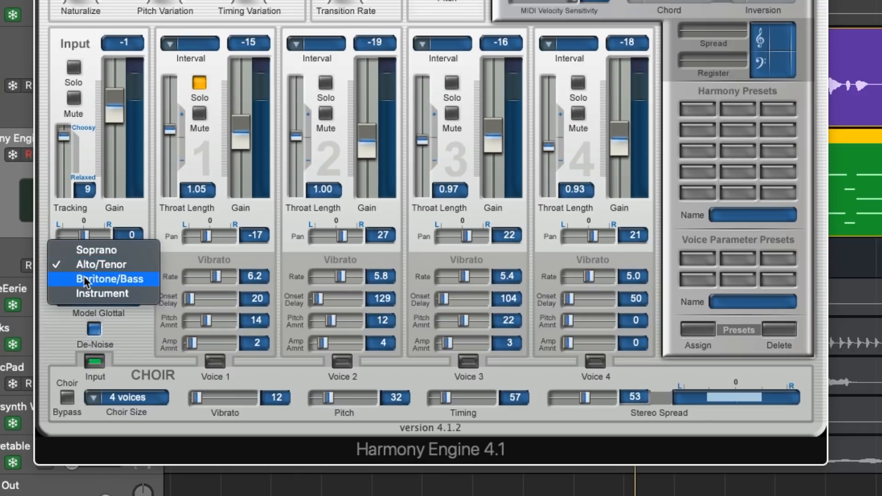
mouse_move(101, 265)
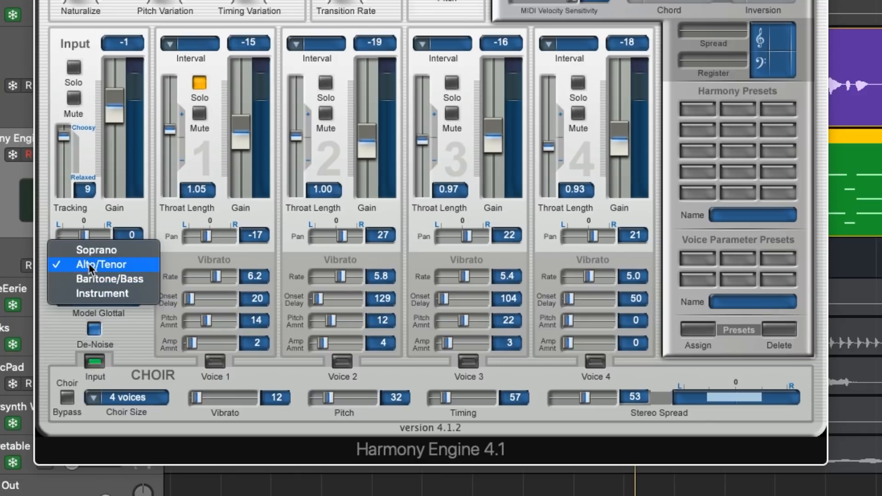
left_click(103, 264)
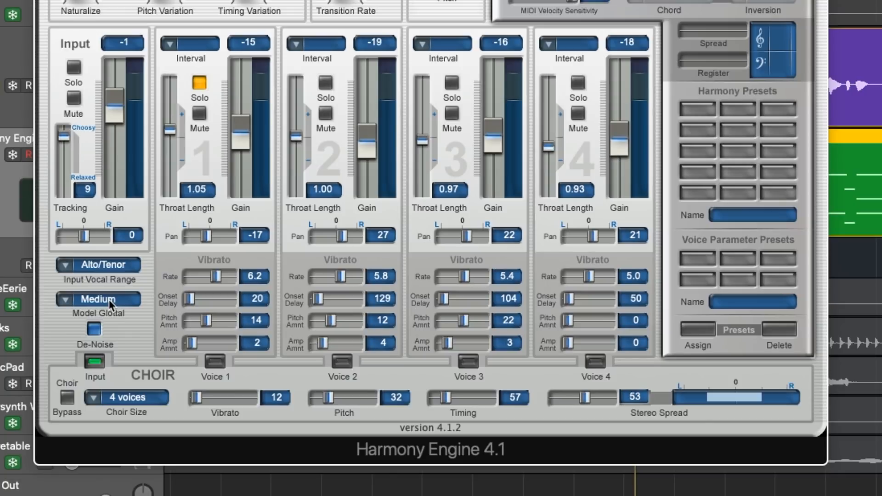
left_click(98, 298)
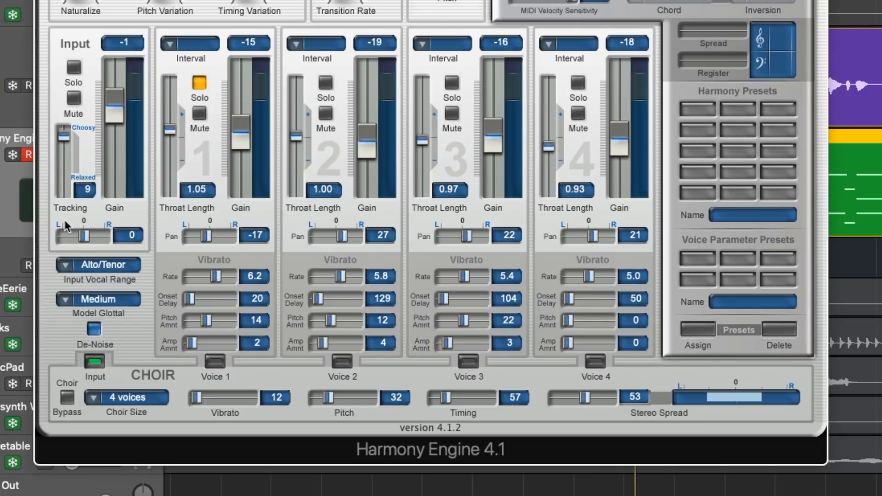
mouse_move(68, 133)
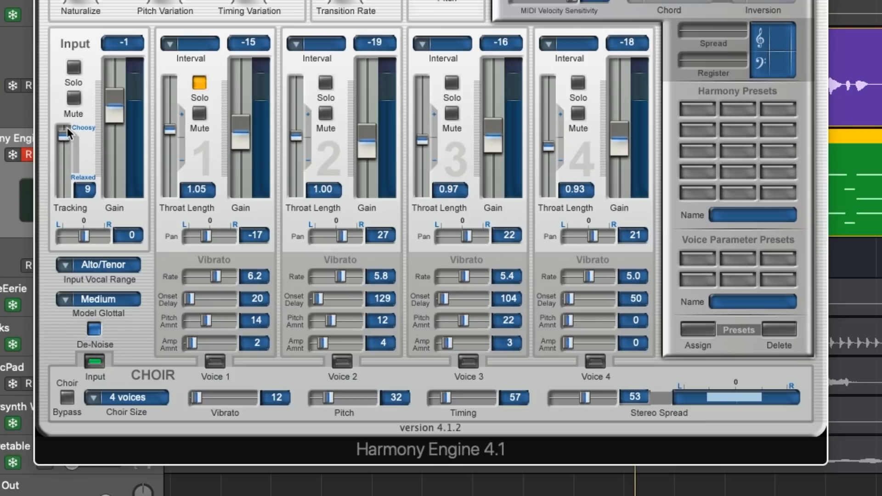
mouse_move(62, 156)
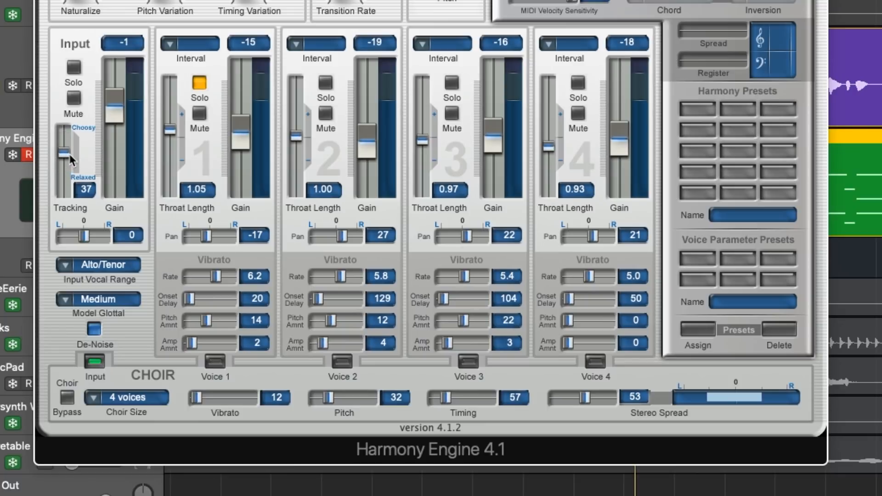
Step: Drag input tracking toward Relaxed until it reads 38
left_click_drag(63, 152, 64, 150)
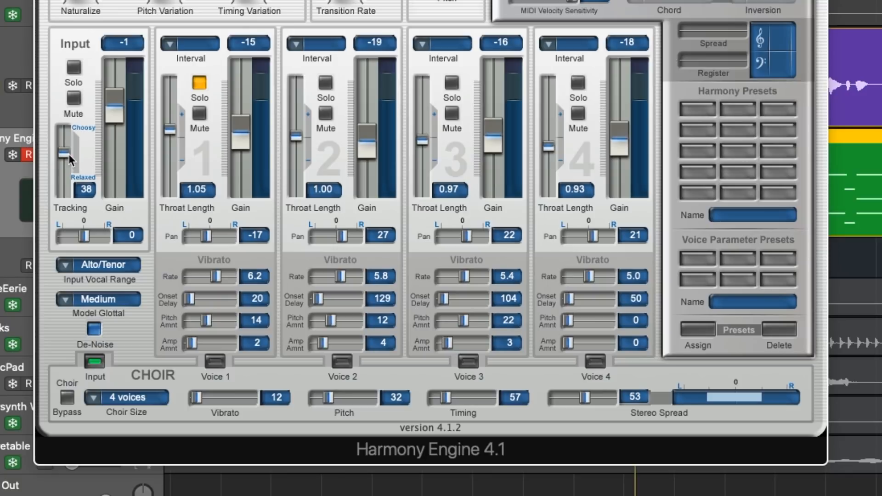
left_click_drag(62, 163, 63, 158)
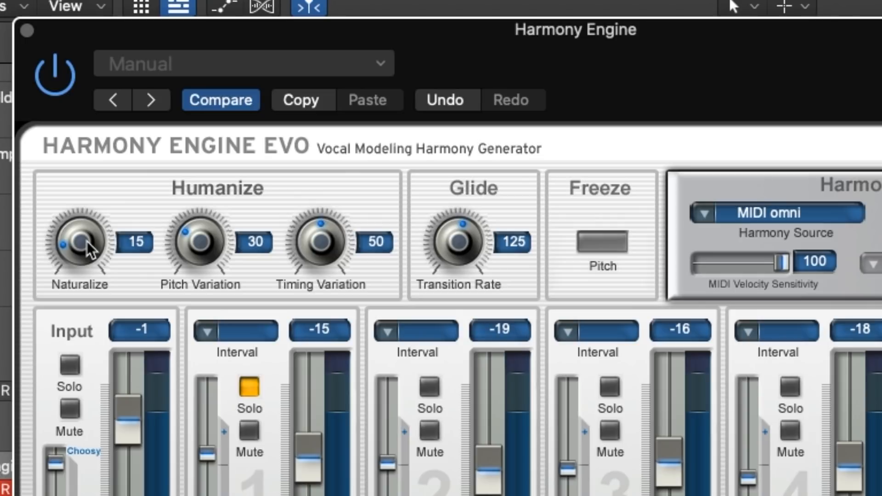
Step: Sweep Naturalize up to 35, then bring the Humanize controls back to 0
left_click_drag(87, 242, 95, 222)
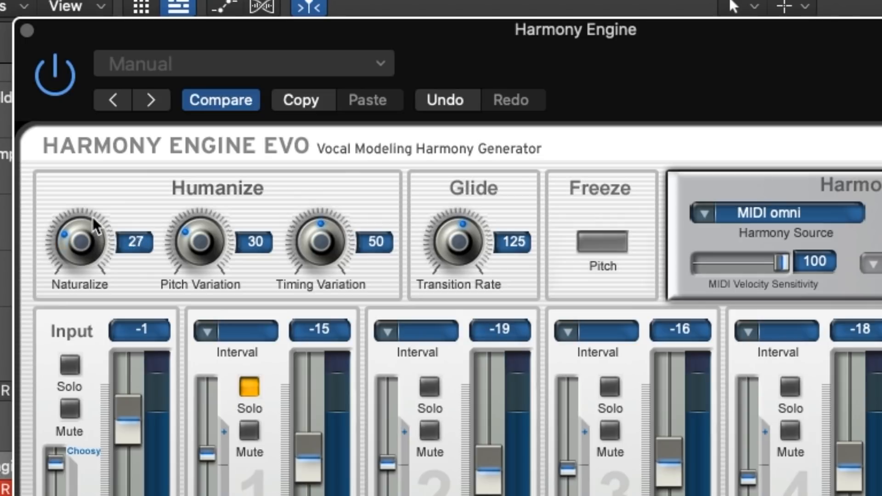
left_click_drag(81, 242, 93, 213)
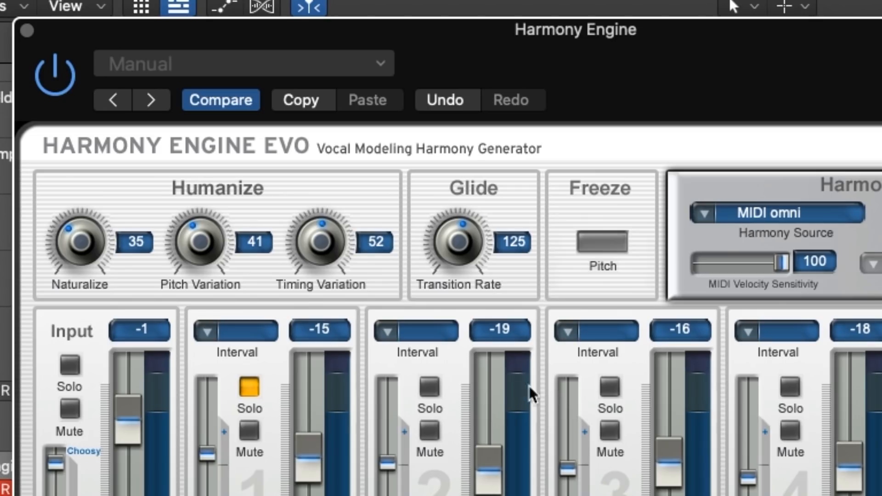
mouse_move(411, 392)
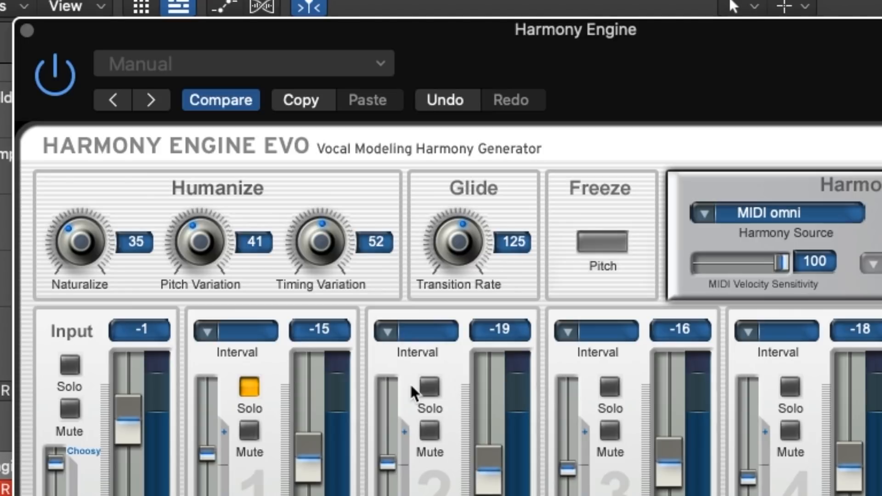
mouse_move(304, 288)
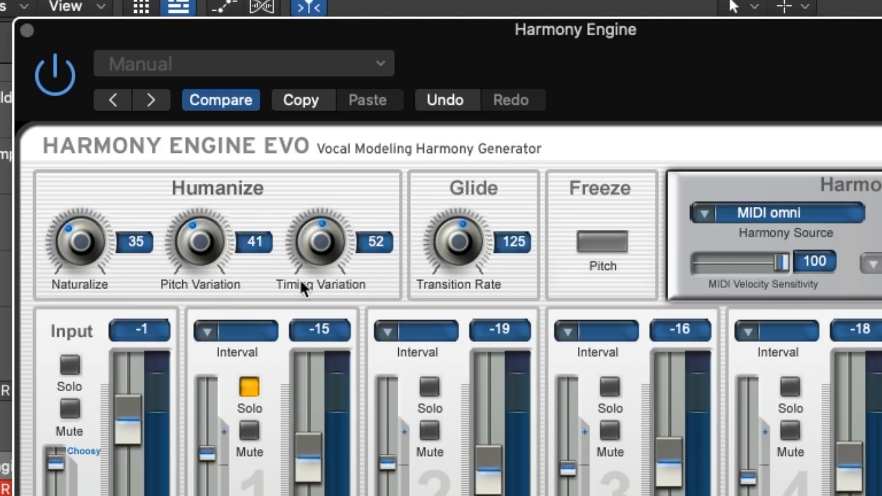
left_click_drag(197, 236, 197, 248)
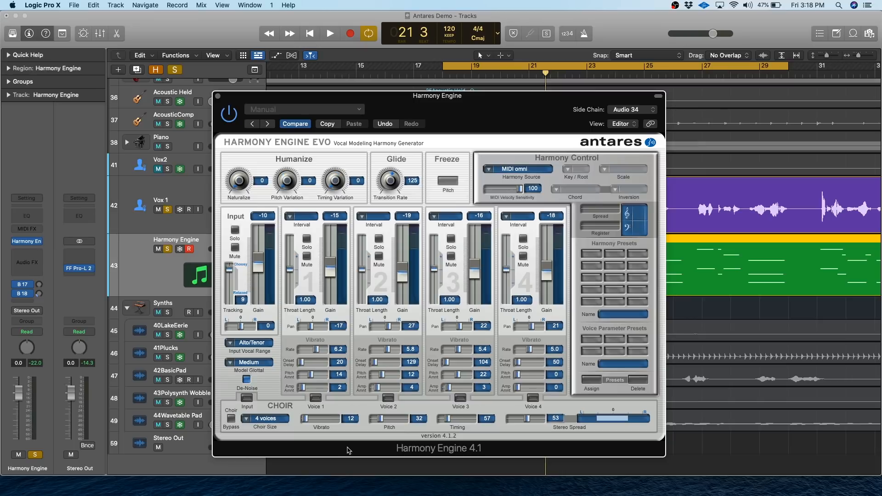
Step: Raise the Humanize knobs to Naturalize 34, Pitch Variation 39 and Timing Variation 35
left_click(330, 33)
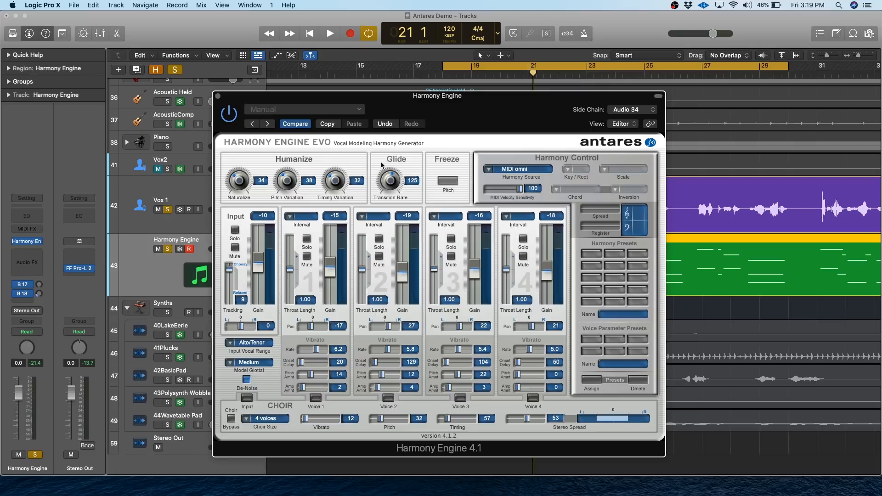
left_click_drag(285, 179, 285, 175)
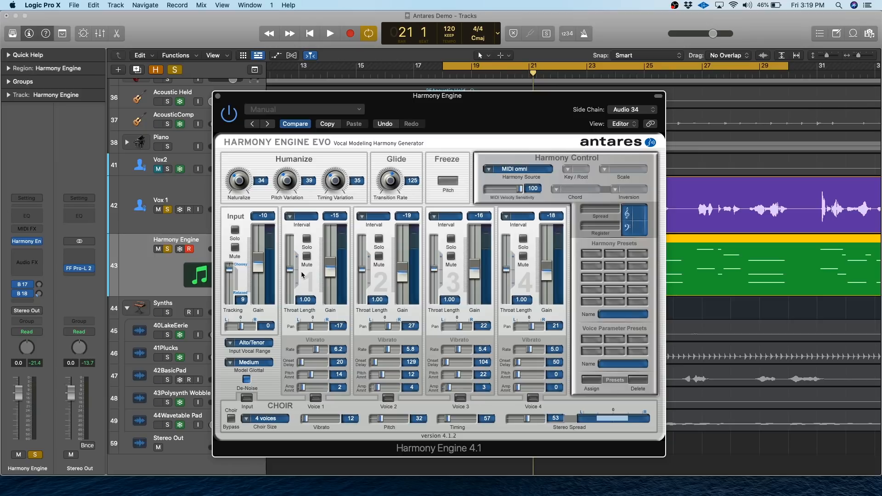
mouse_move(314, 253)
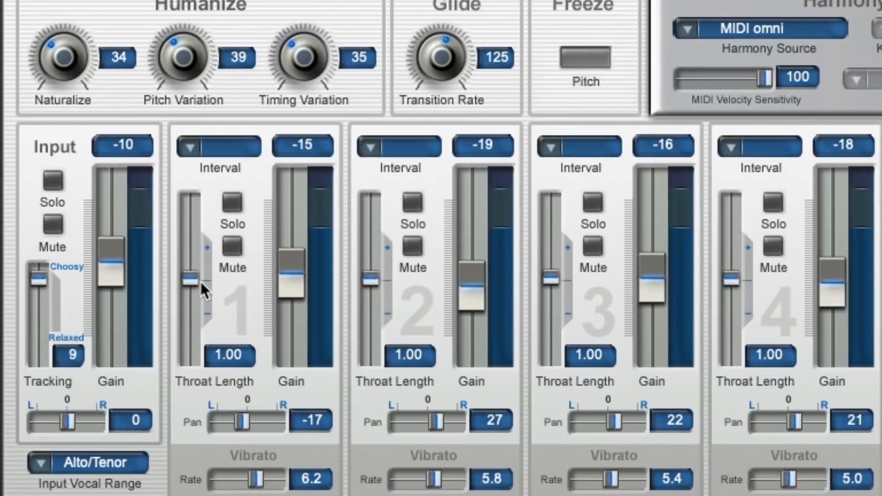
mouse_move(204, 300)
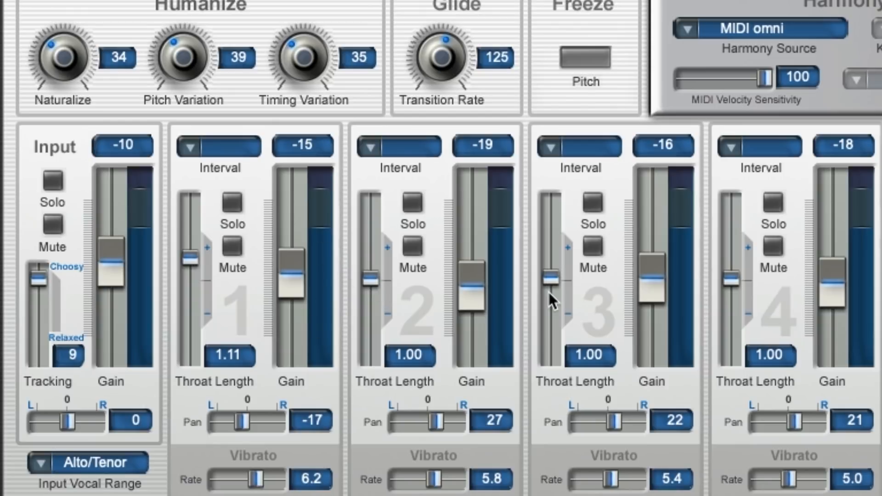
mouse_move(554, 284)
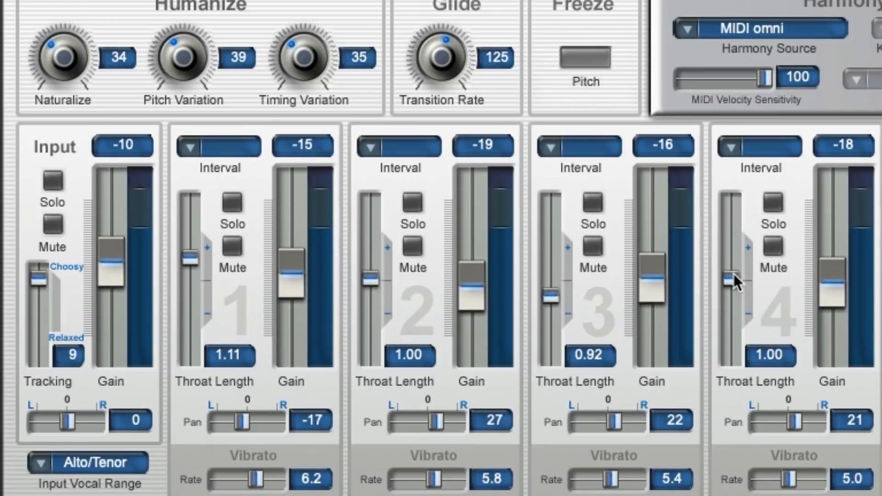
left_click_drag(729, 281, 731, 292)
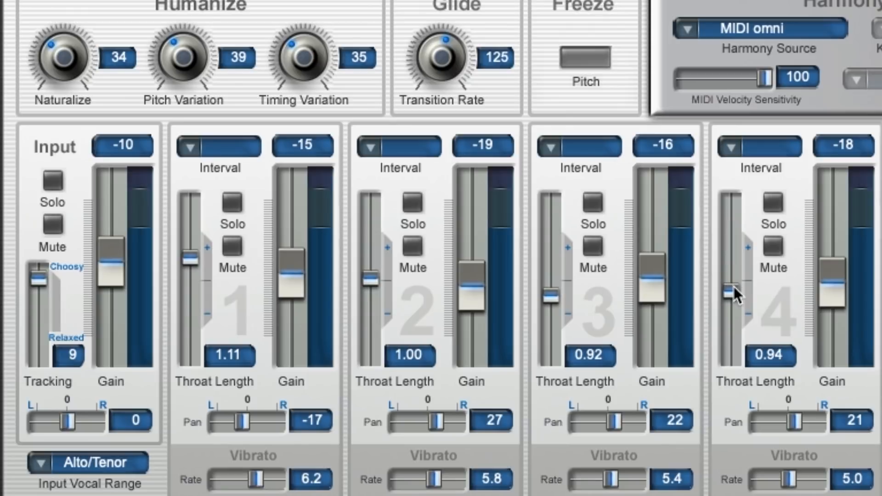
left_click_drag(548, 293, 549, 298)
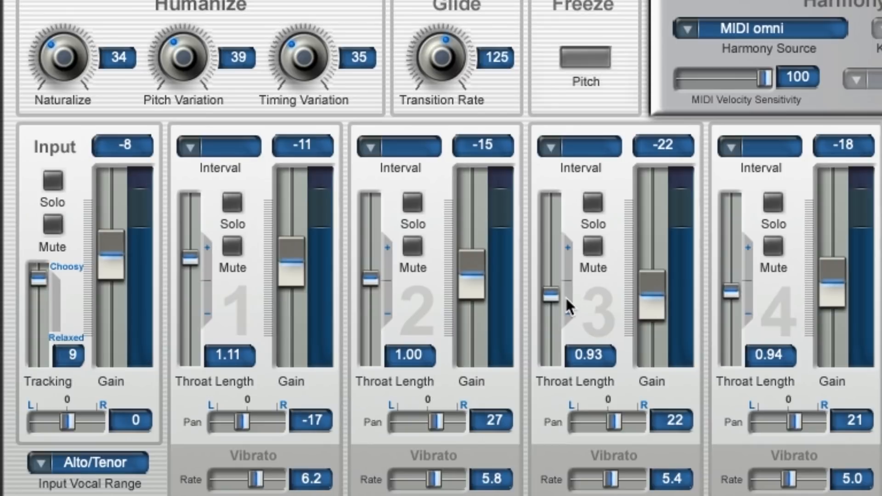
mouse_move(734, 326)
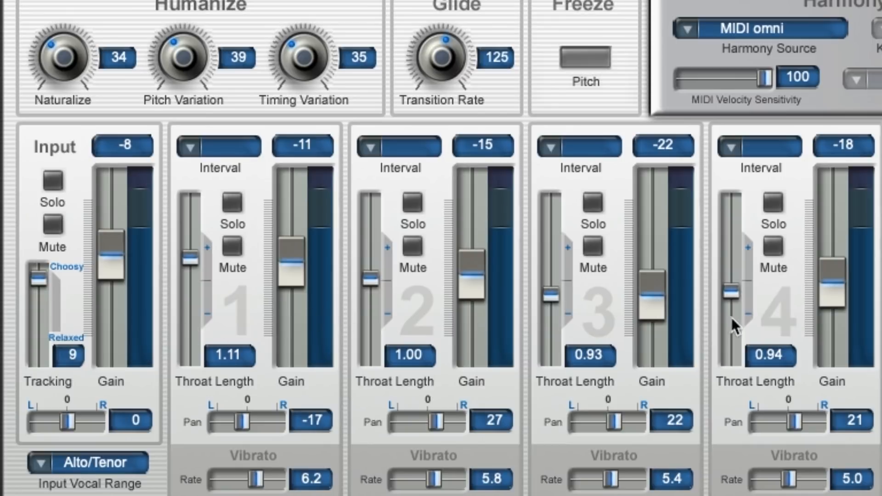
mouse_move(511, 213)
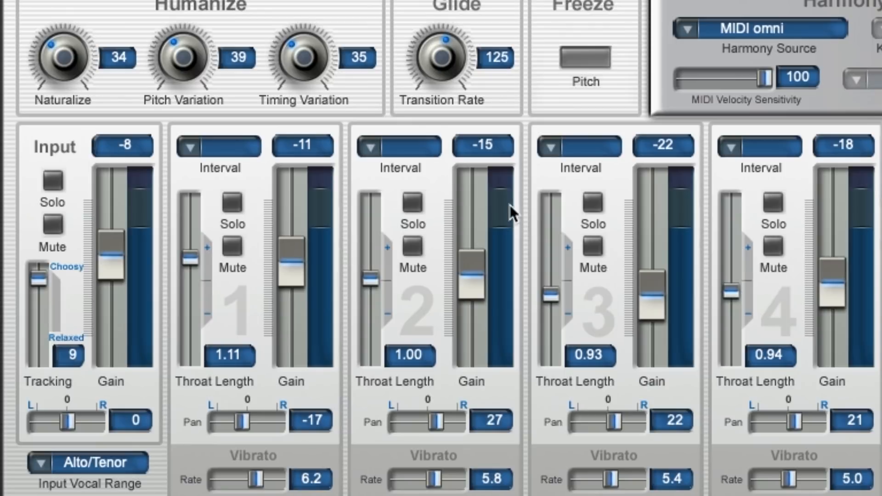
mouse_move(194, 184)
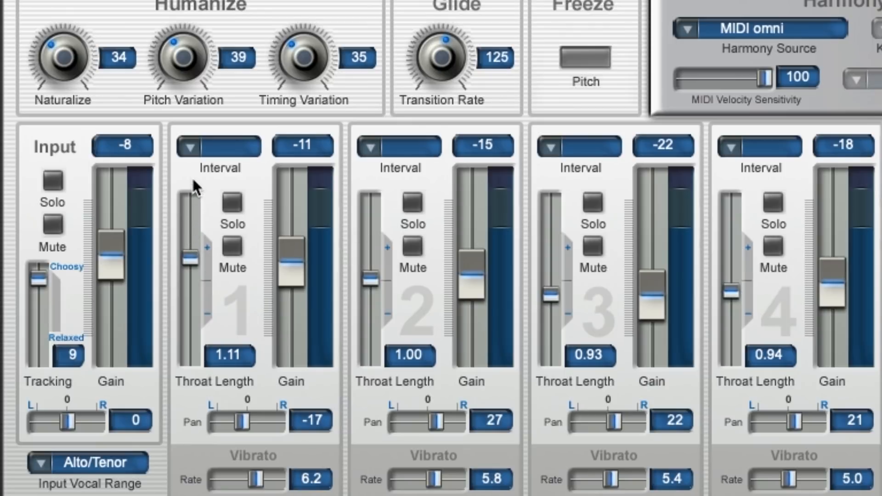
mouse_move(378, 253)
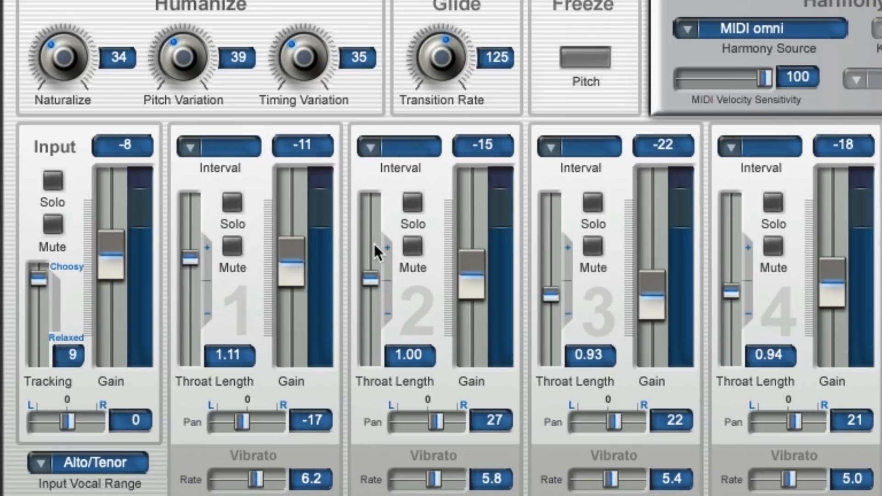
mouse_move(506, 427)
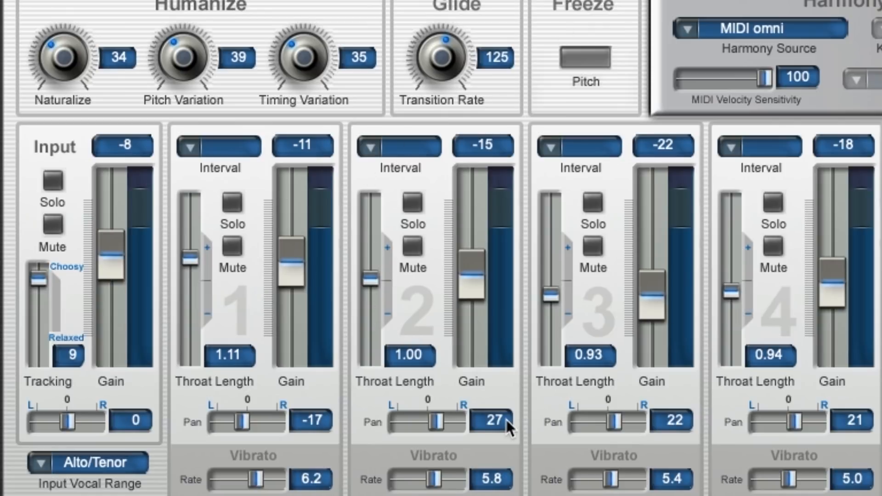
scroll("down", 3)
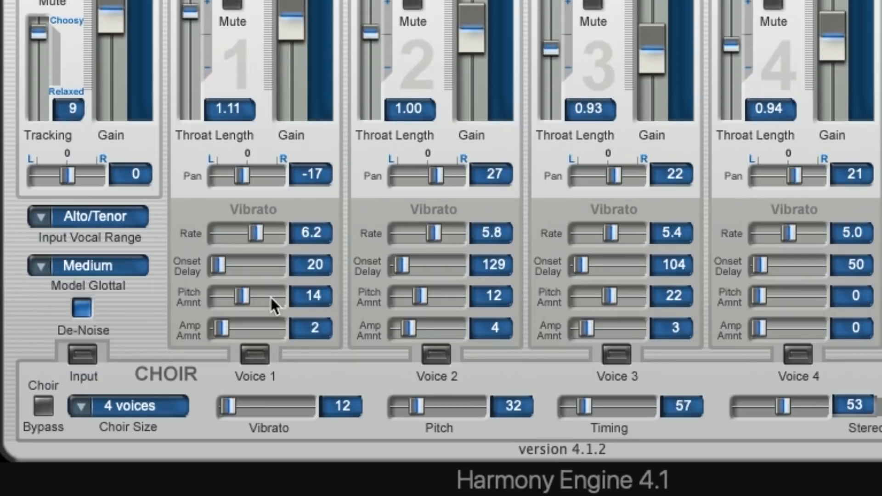
mouse_move(273, 234)
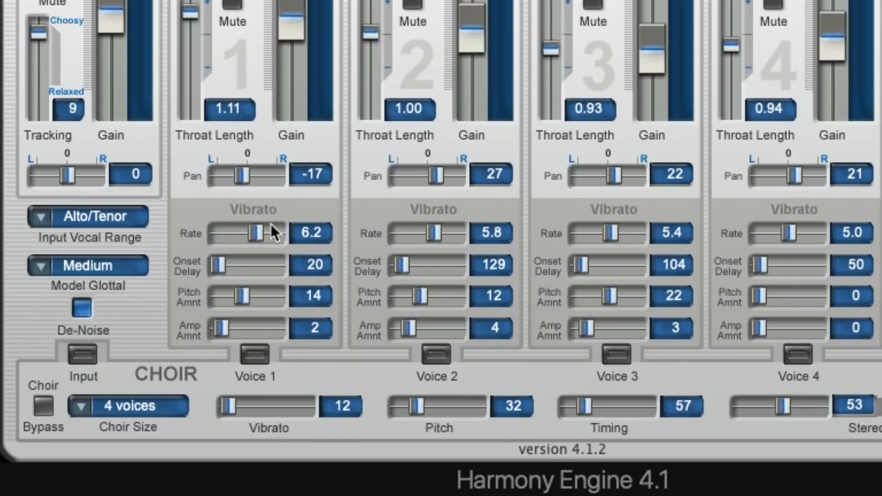
mouse_move(367, 276)
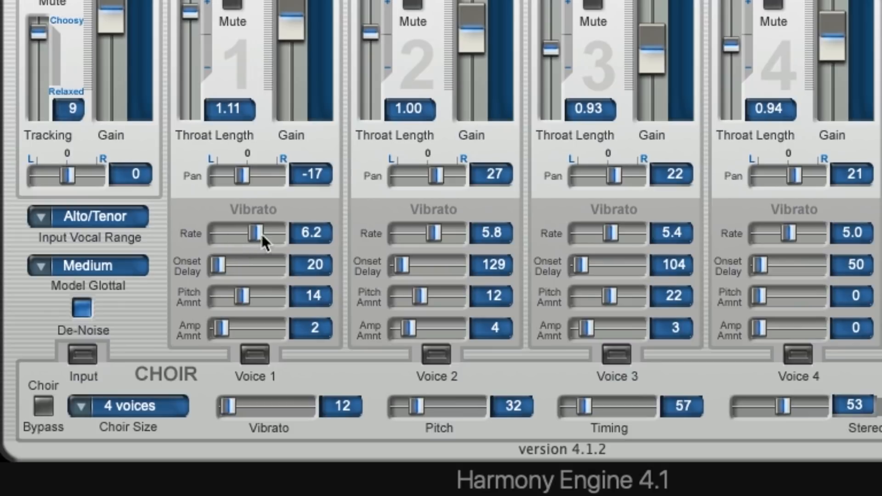
mouse_move(225, 281)
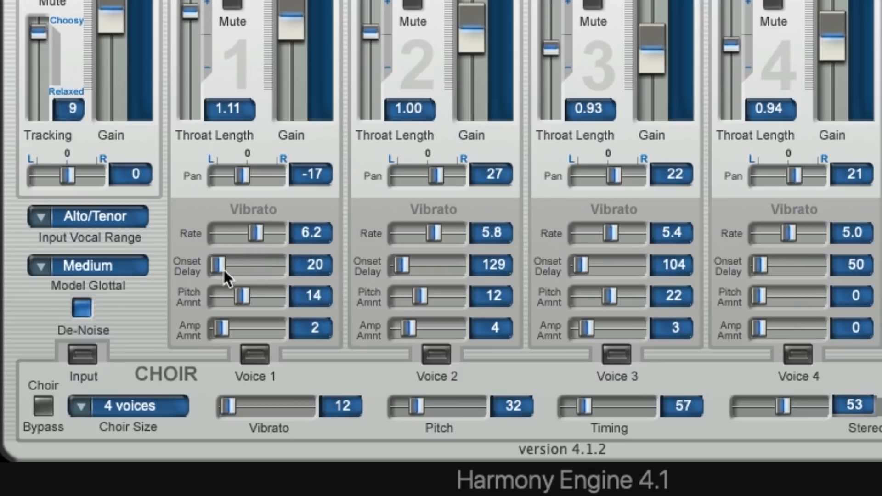
mouse_move(335, 290)
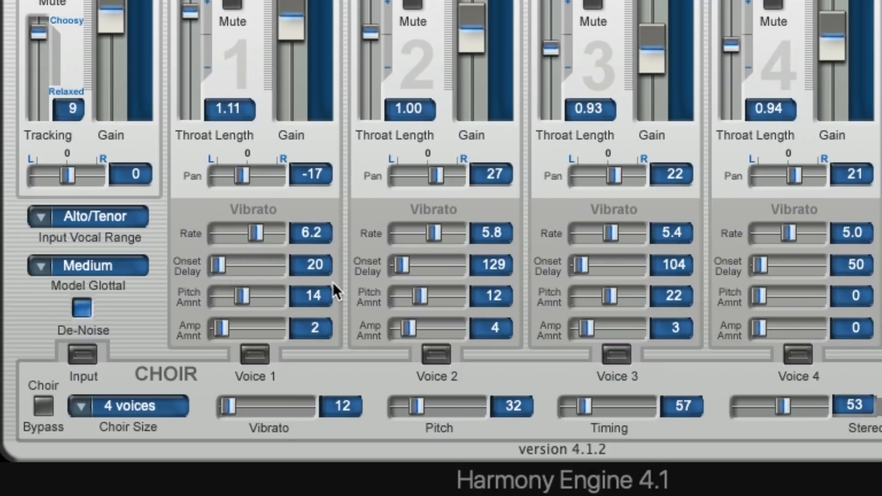
mouse_move(231, 304)
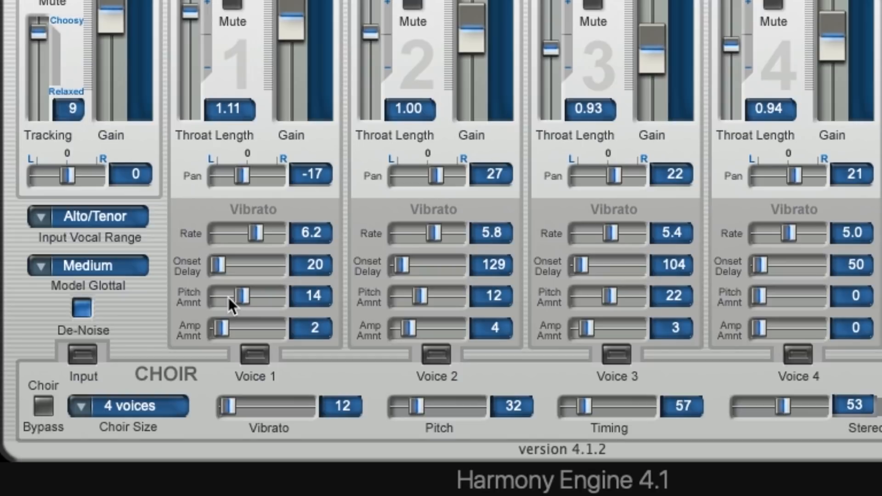
mouse_move(284, 337)
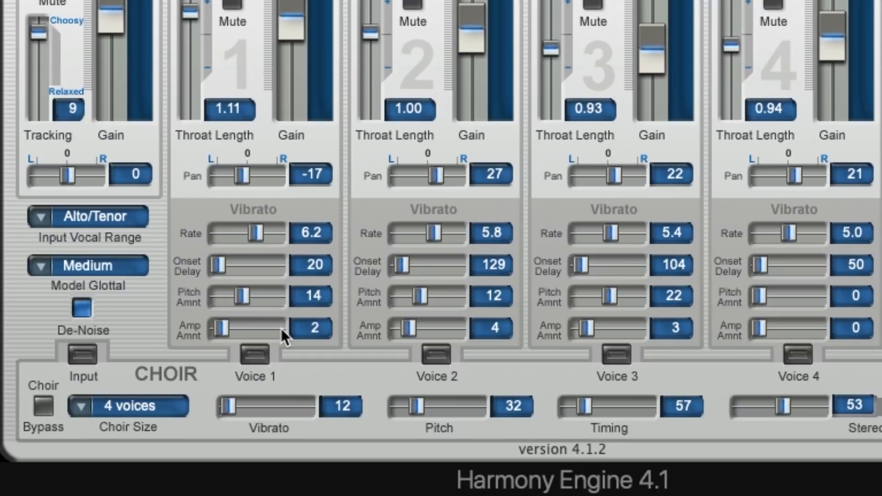
mouse_move(269, 350)
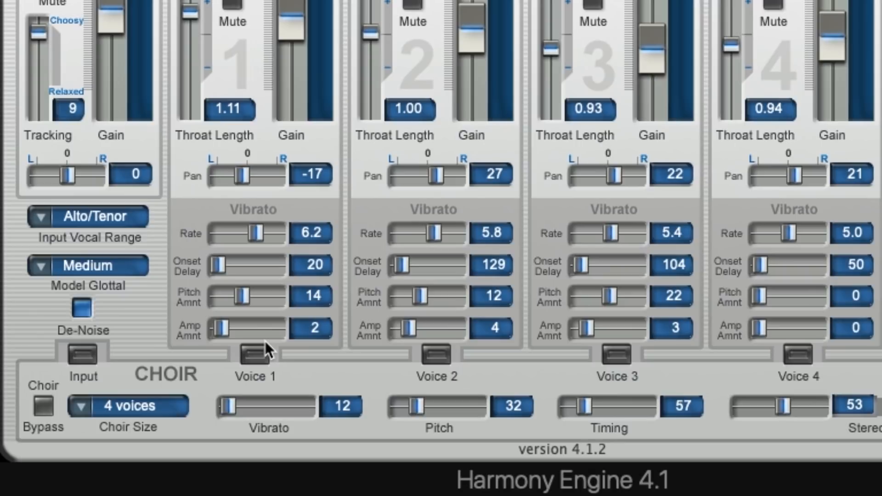
mouse_move(421, 50)
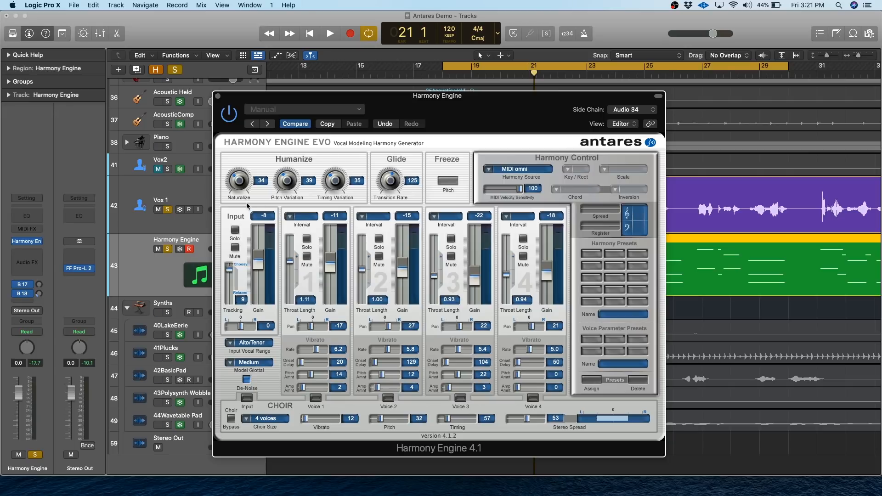
mouse_move(321, 361)
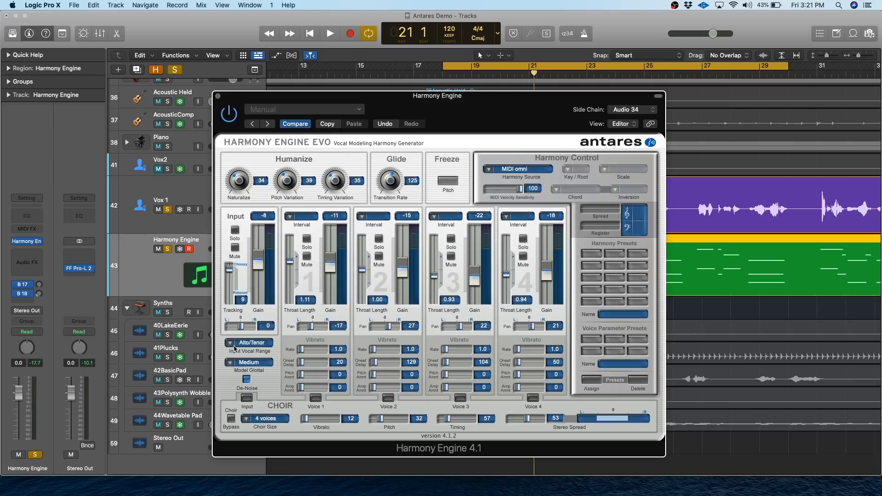
mouse_move(259, 403)
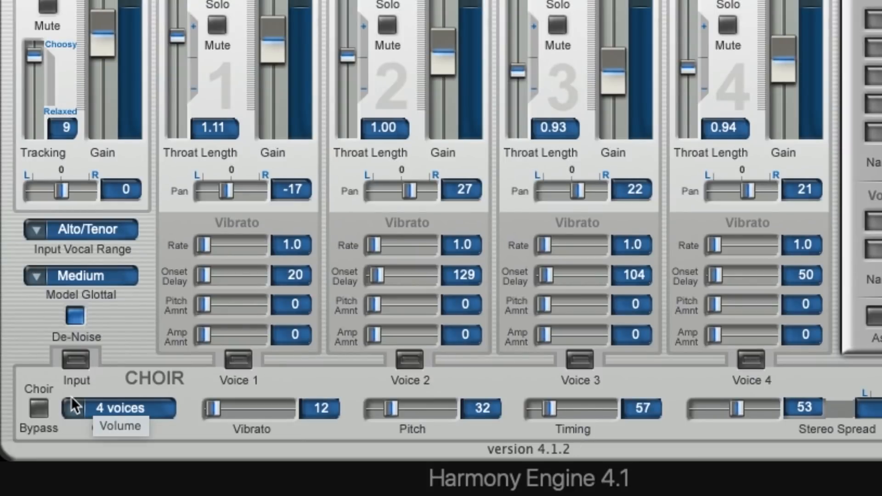
mouse_move(200, 393)
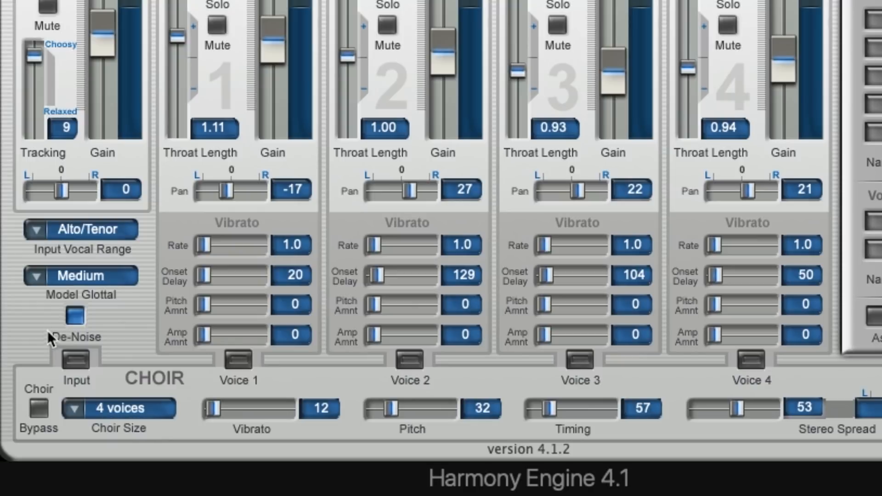
mouse_move(65, 351)
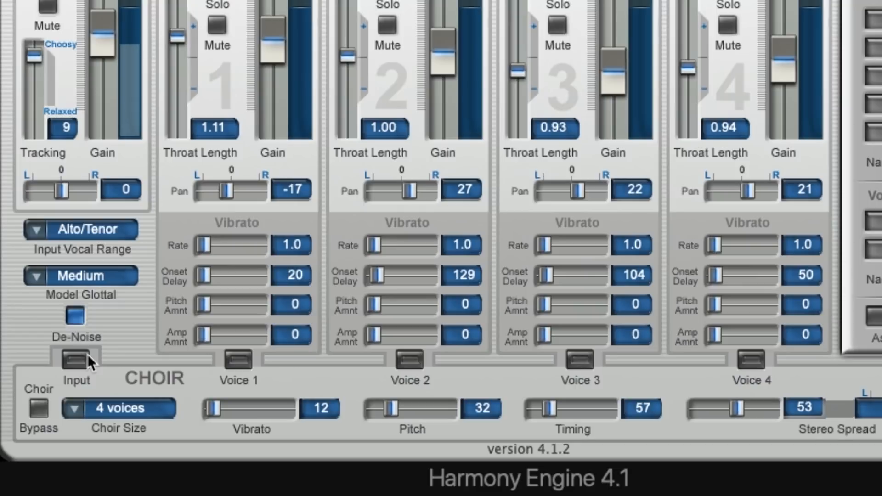
Step: Enable the choir effect on the Input, Voice 1 and Voice 2 rows
left_click(75, 360)
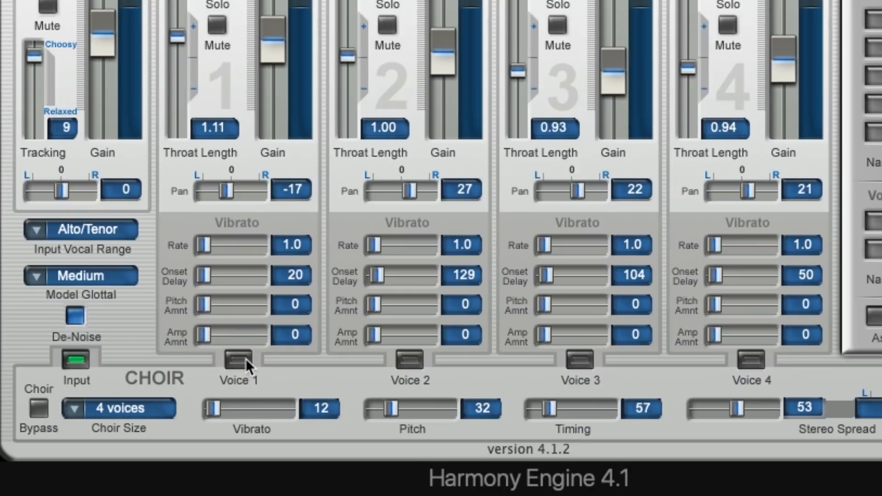
left_click(236, 360)
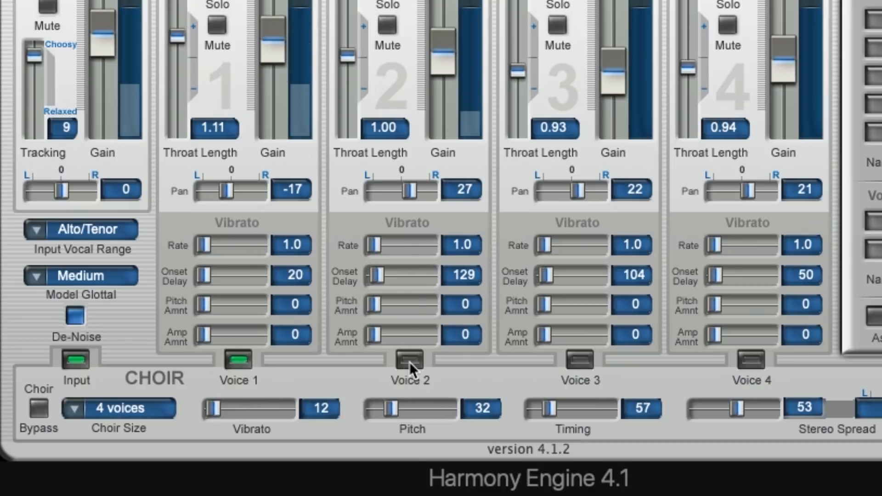
left_click(118, 407)
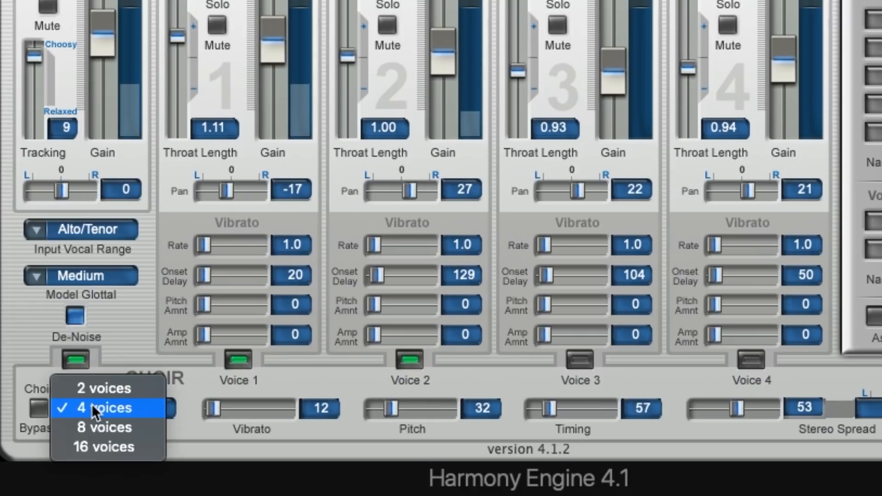
mouse_move(103, 427)
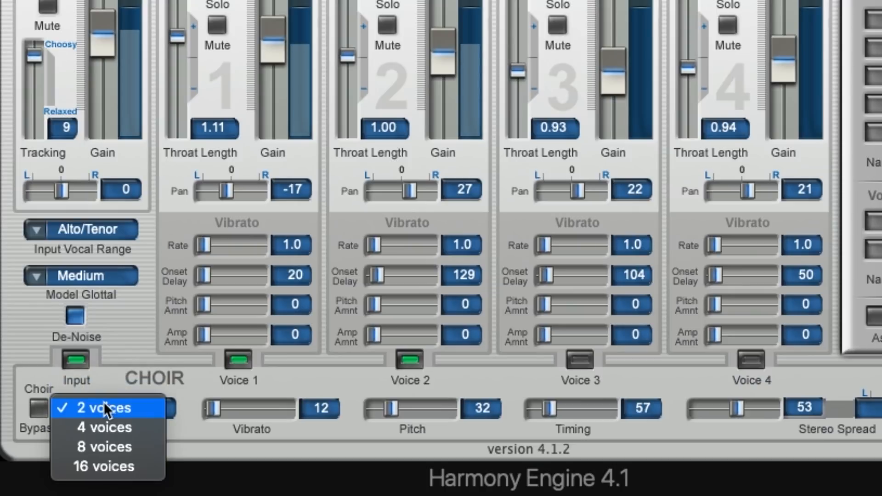
mouse_move(104, 427)
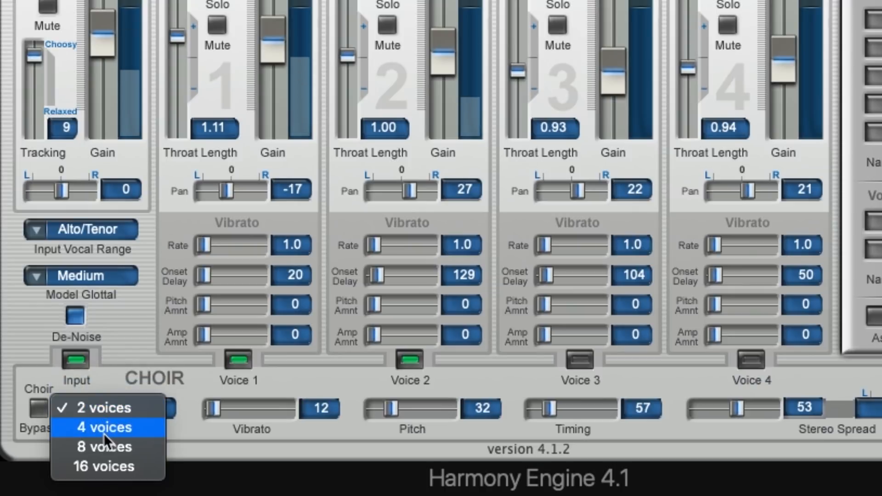
Step: Cycle Choir Size through 8 and 16 back to 4, leaving choir on Input only
left_click(103, 446)
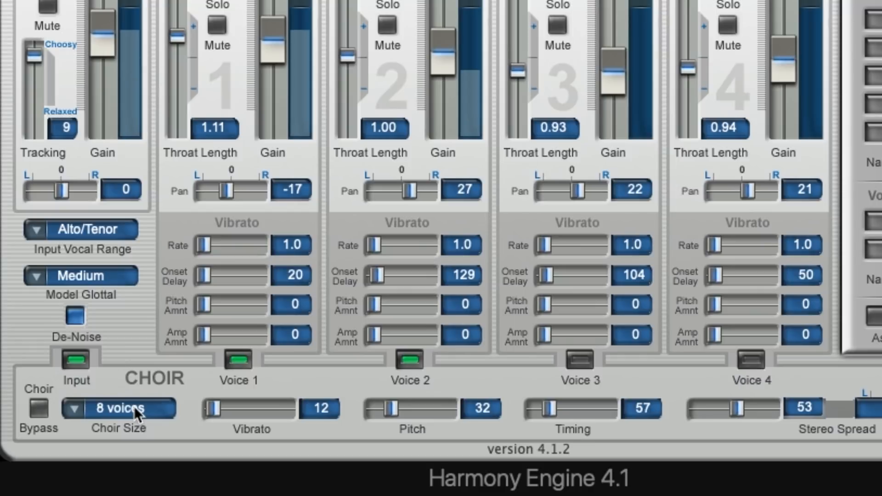
left_click(118, 408)
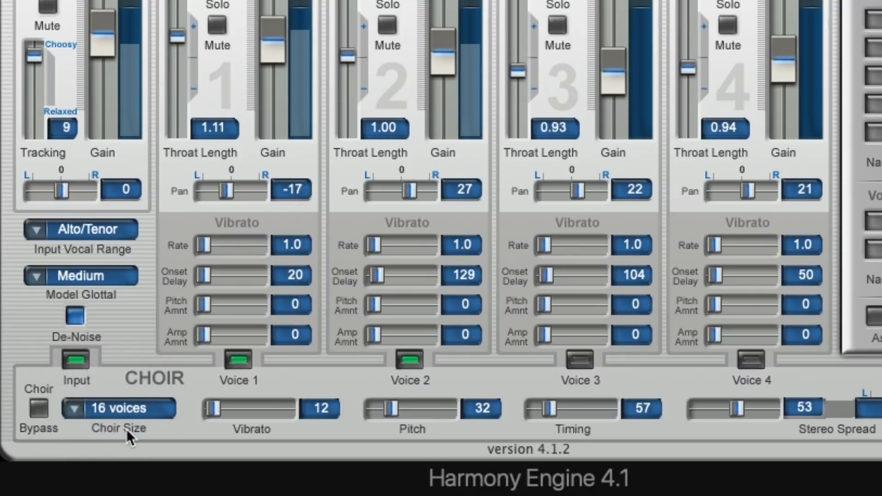
left_click(118, 408)
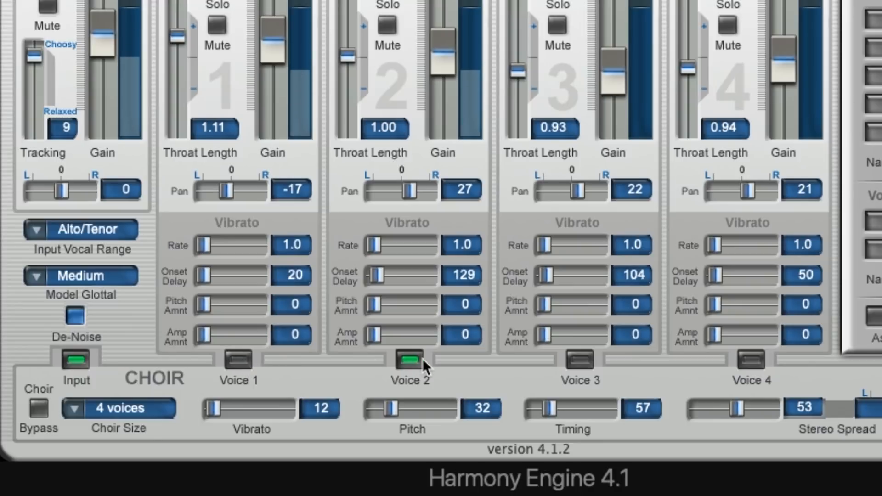
left_click(75, 358)
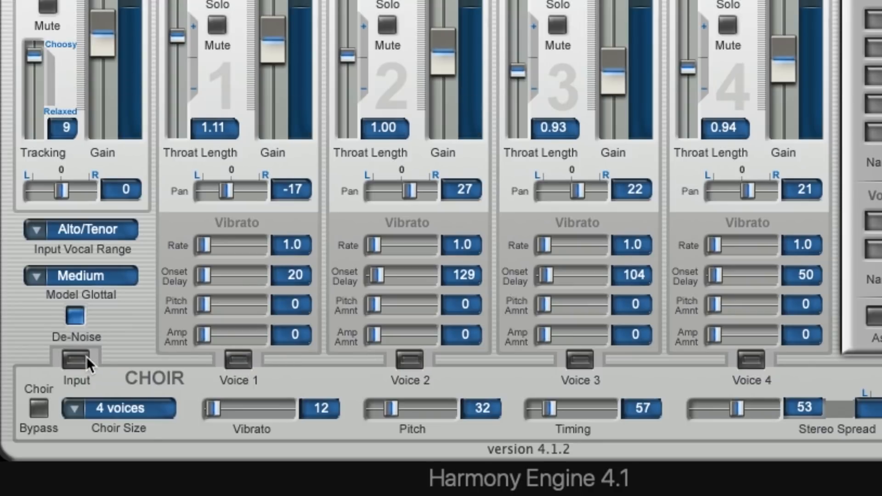
mouse_move(81, 368)
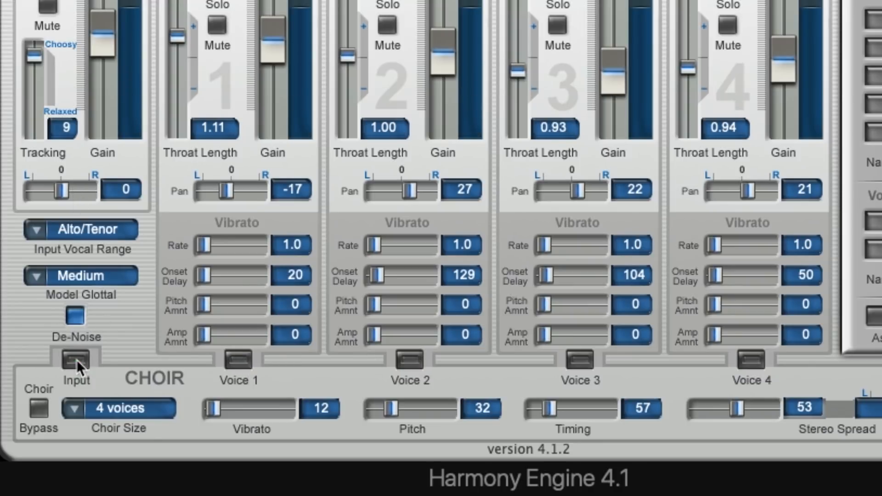
left_click(75, 358)
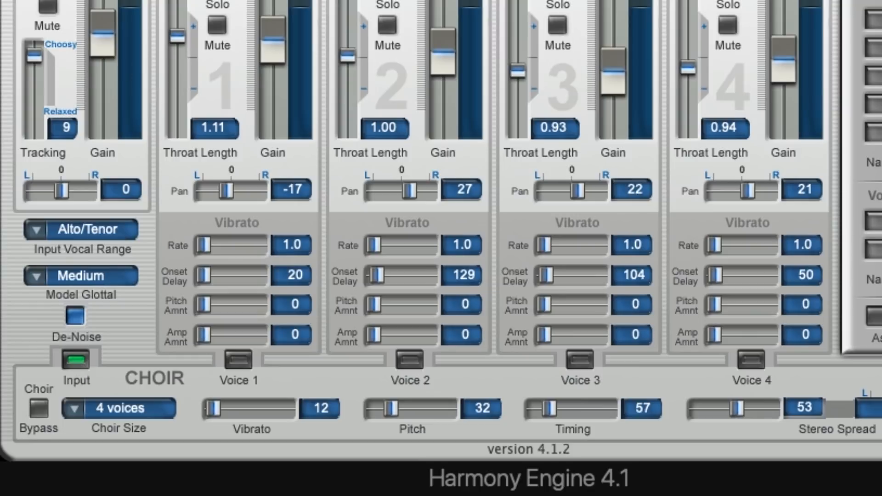
mouse_move(178, 237)
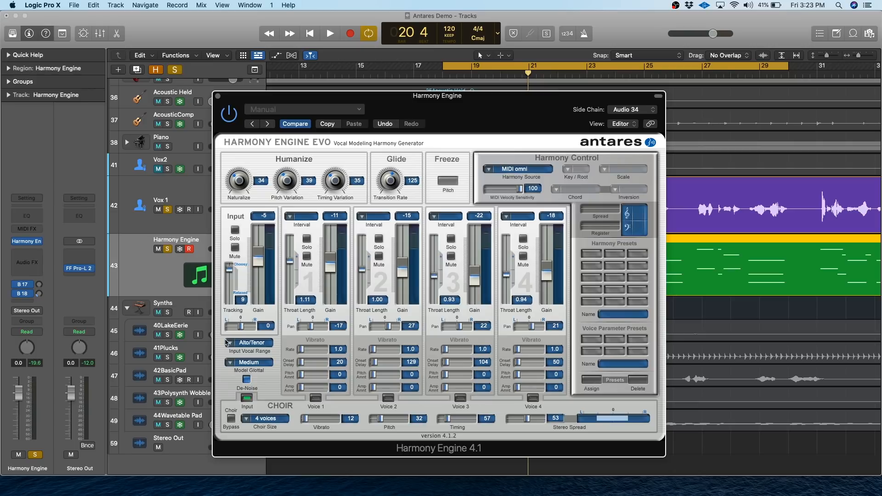
mouse_move(251, 454)
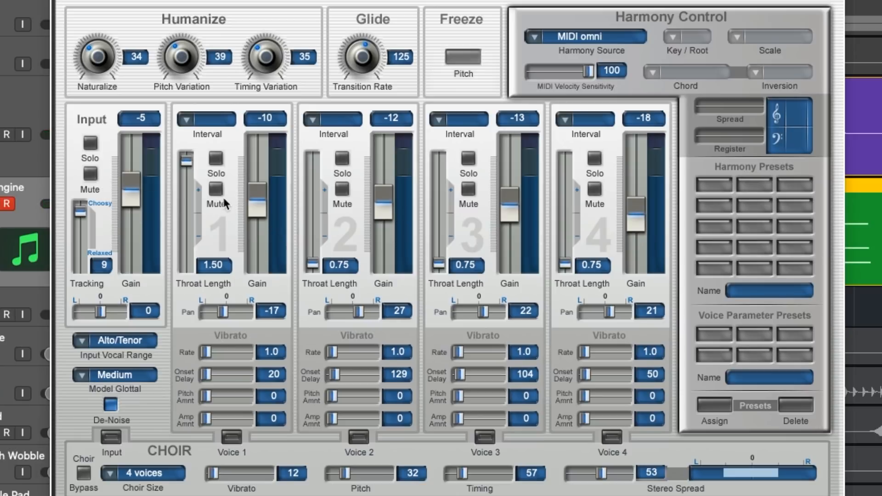
Step: Drag the throat length sliders for voices 1–4 to 1.00, 0.93, 1.50 and 1.50
left_click_drag(183, 161, 190, 225)
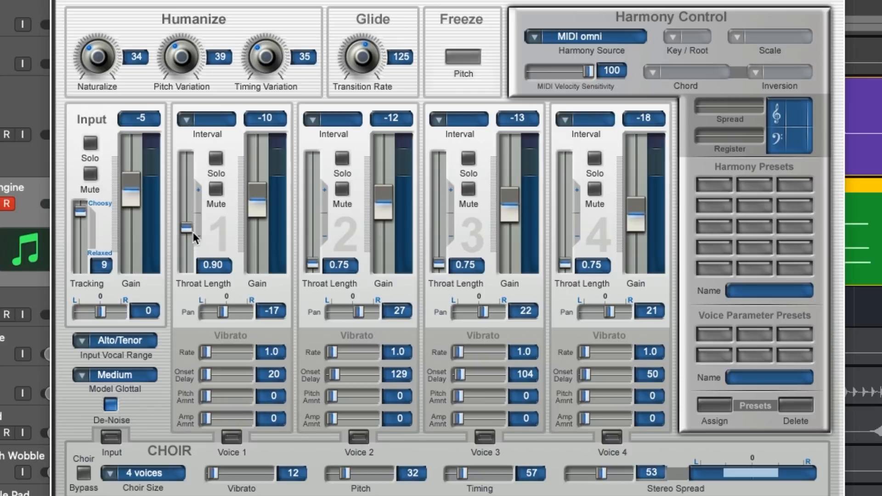
left_click_drag(190, 225, 190, 263)
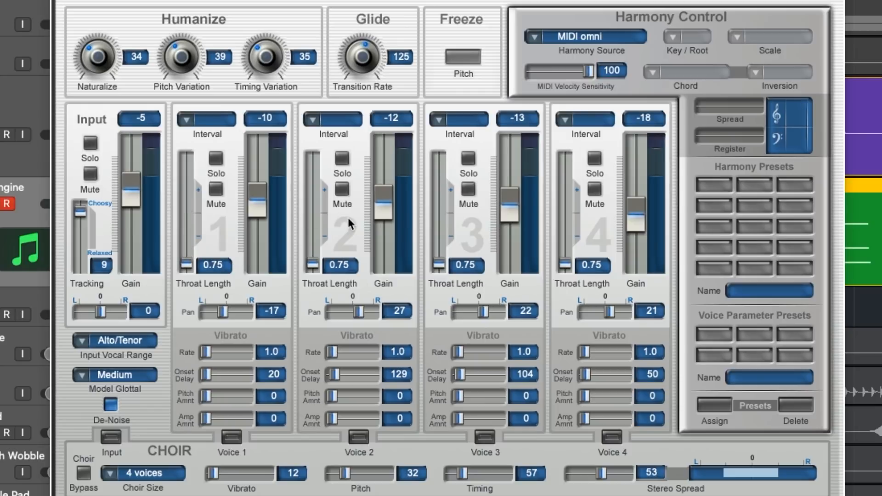
mouse_move(336, 242)
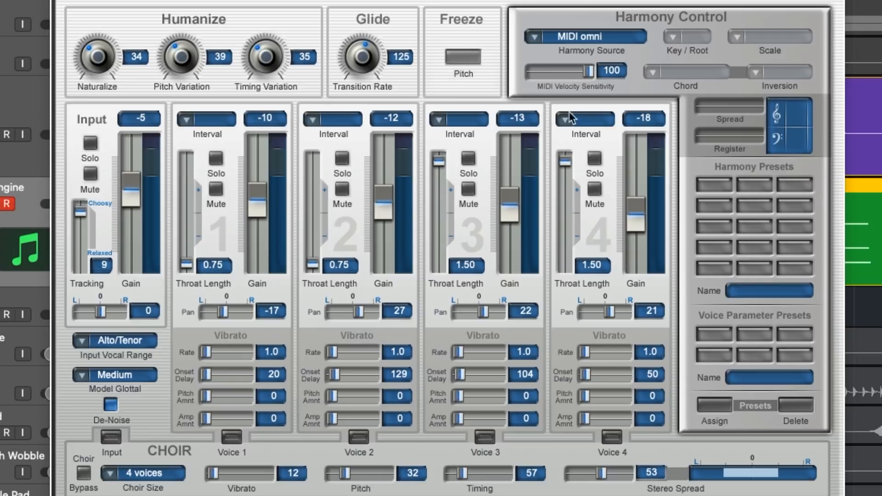
mouse_move(326, 258)
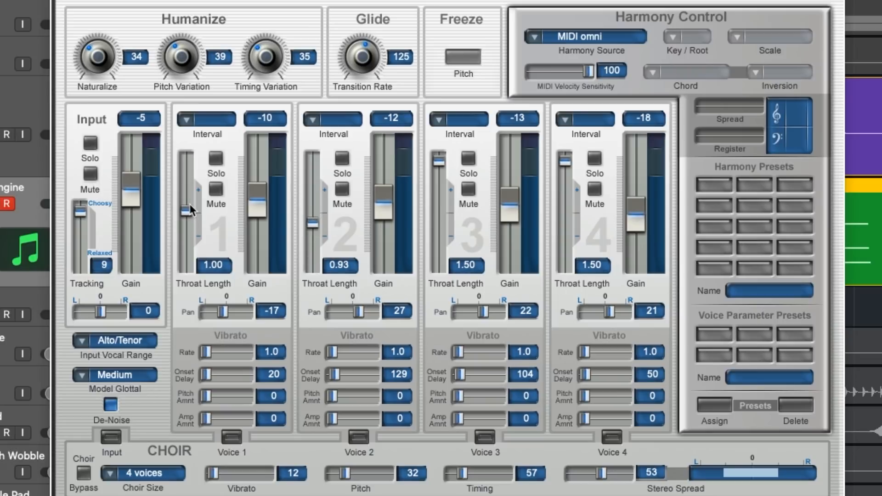
mouse_move(466, 72)
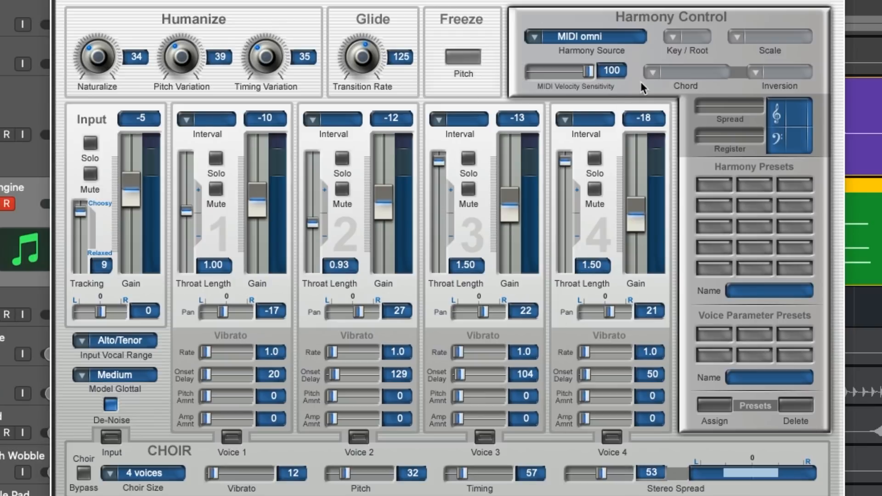
mouse_move(421, 33)
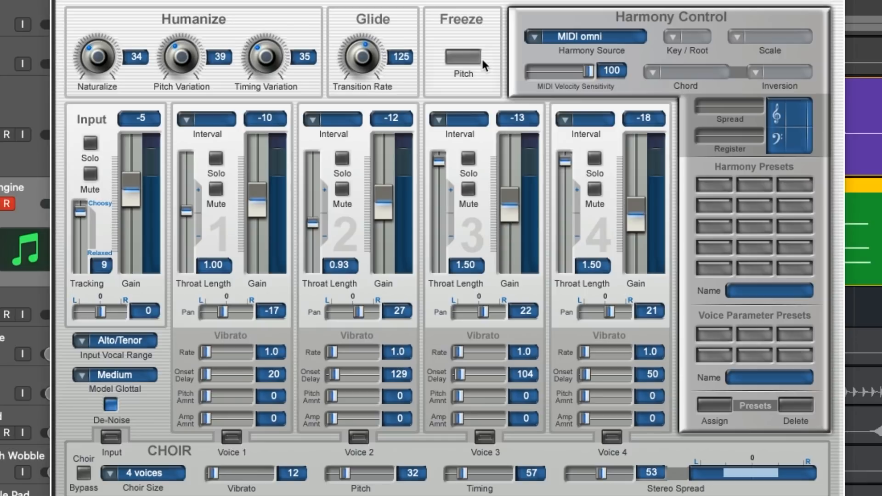
left_click(463, 58)
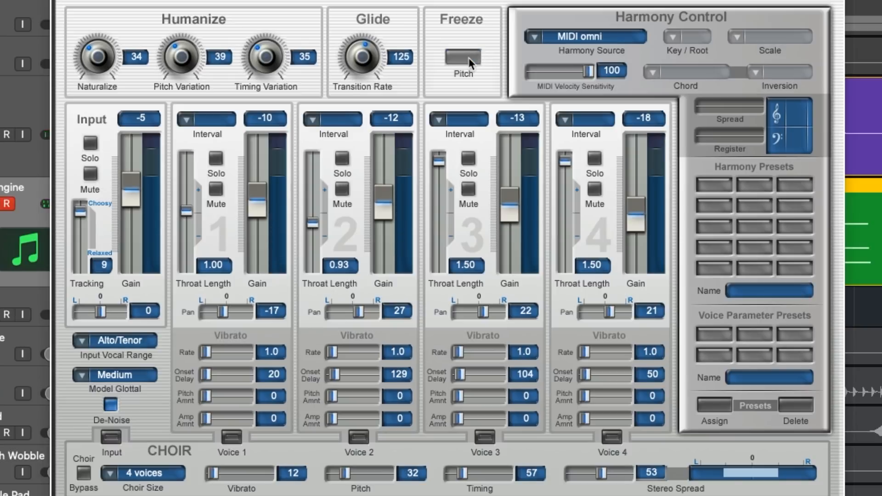
left_click(462, 57)
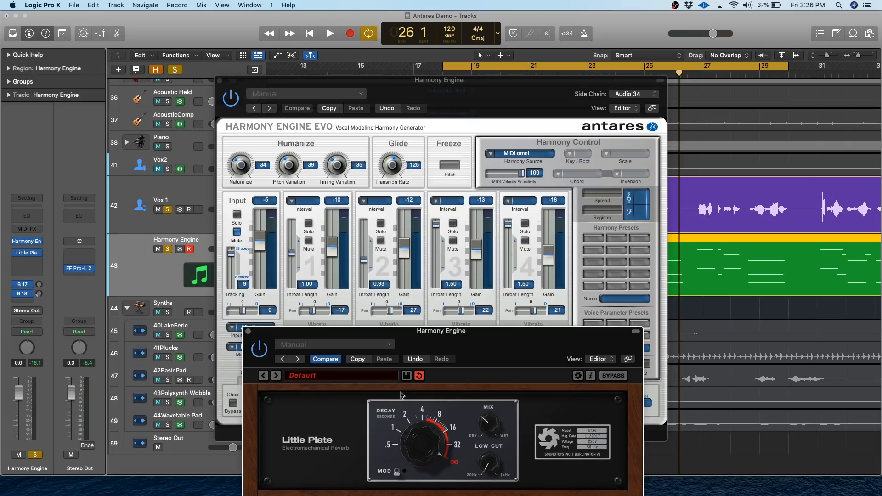
mouse_move(405, 155)
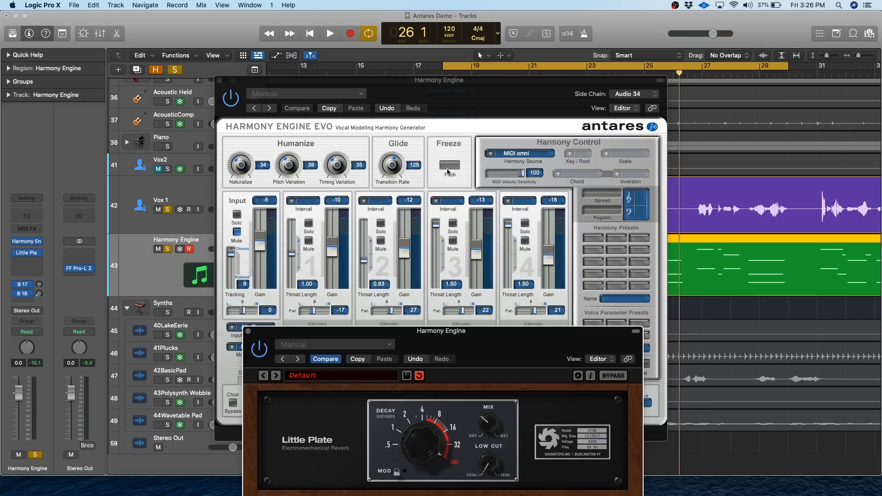
left_click(330, 33)
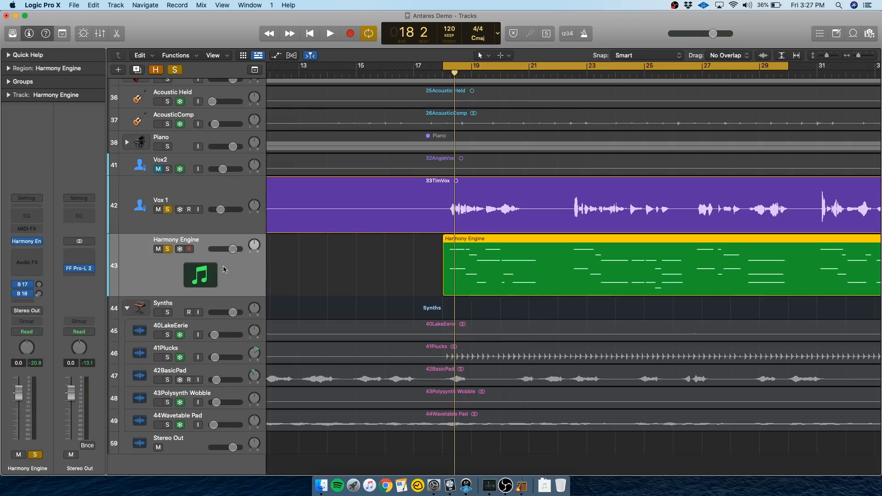
mouse_move(216, 188)
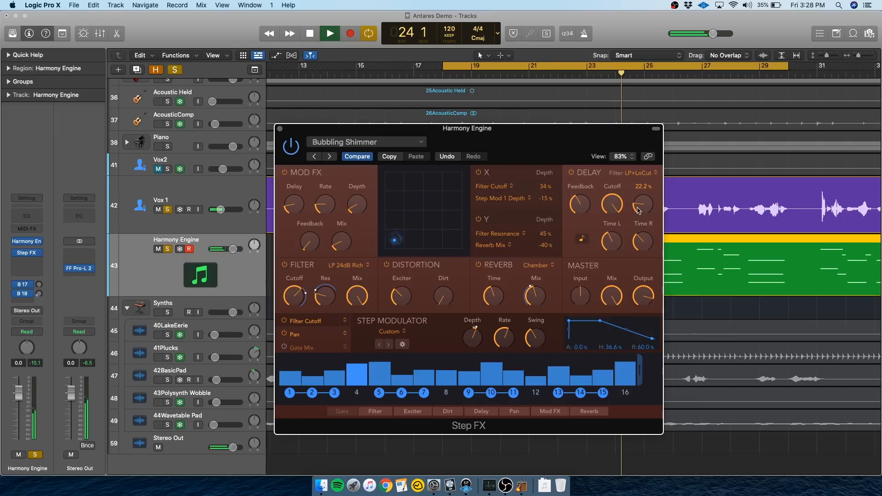
Step: Raise the Step FX delay mix to 35.6% and load the Chrome Zippers preset
left_click_drag(641, 204, 641, 189)
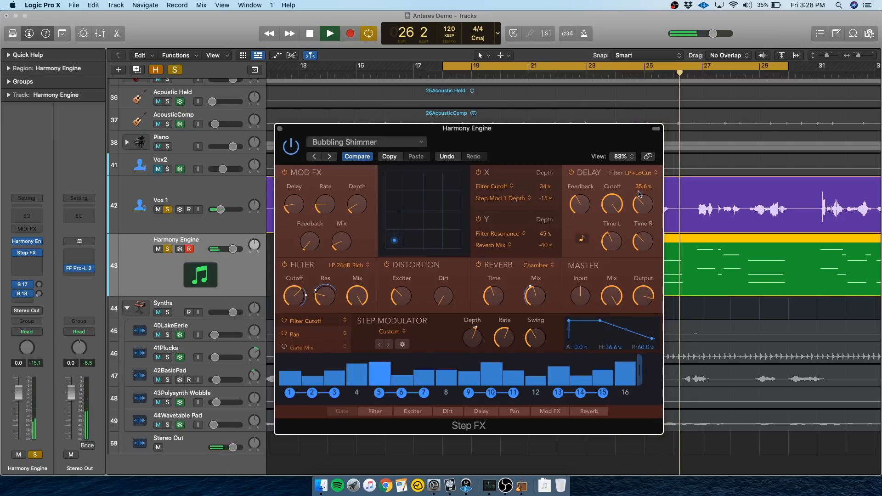
left_click(328, 33)
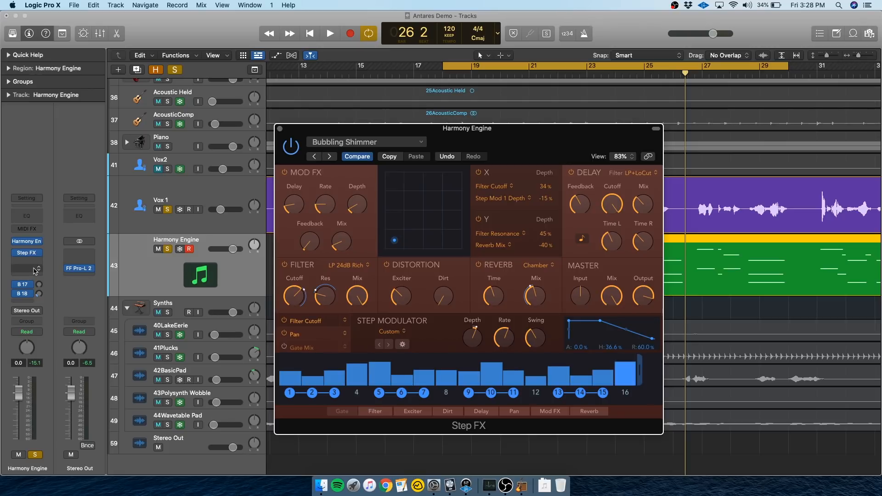
left_click(328, 157)
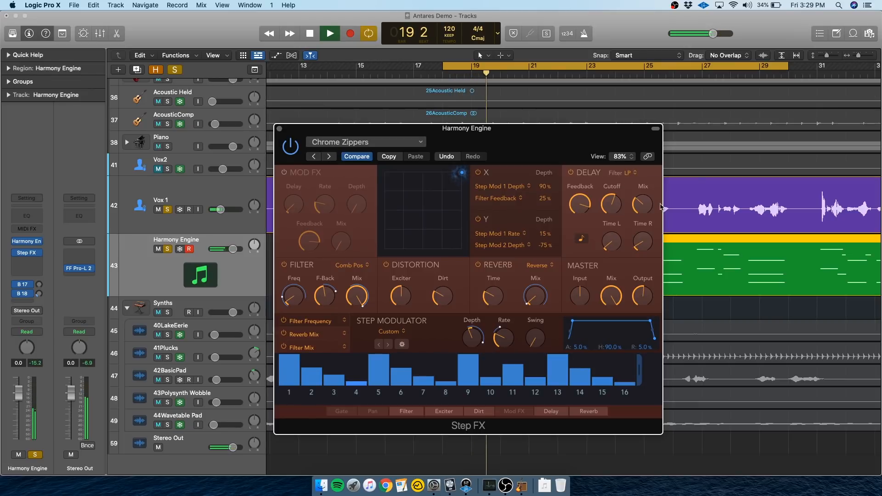
left_click_drag(641, 203, 641, 194)
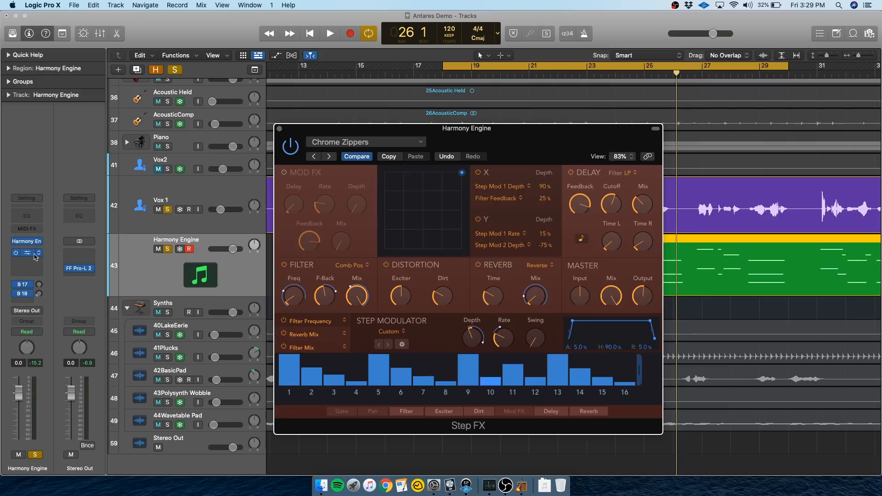
left_click(26, 252)
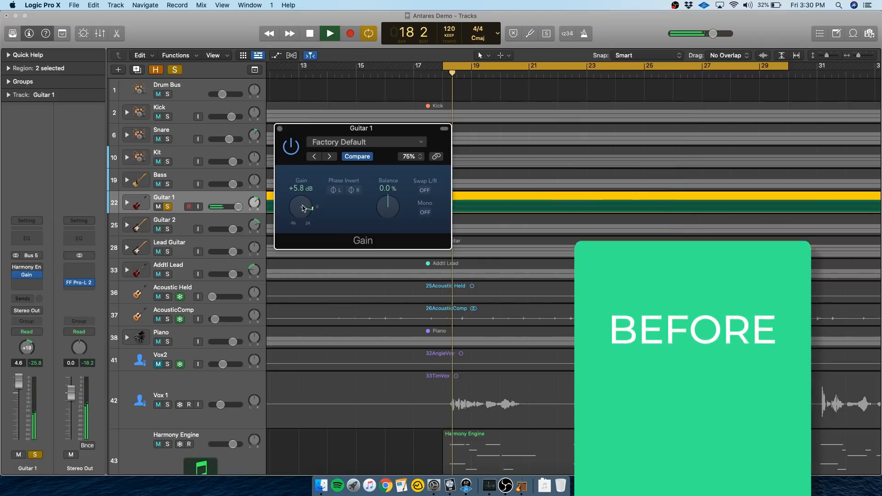
Step: Drag Guitar 1's Gain knob from +5.8 dB up to +9.3 dB
left_click_drag(301, 208, 301, 191)
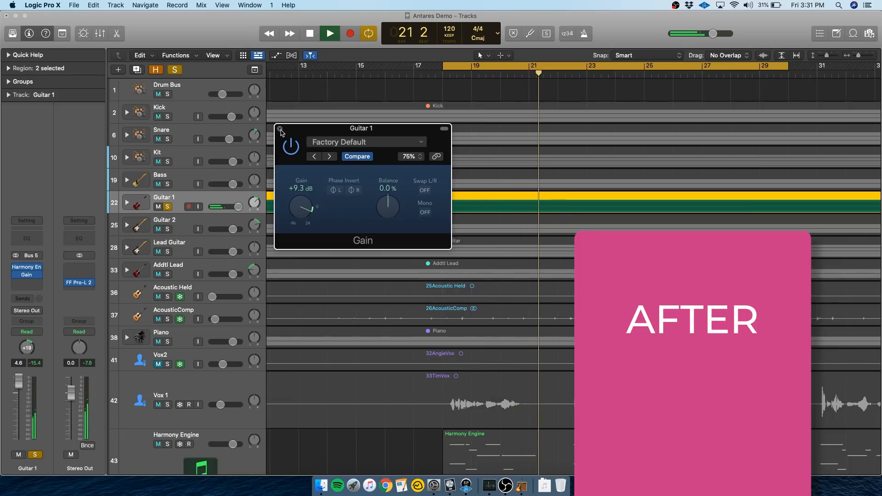
Step: Close the Gain plugin window, then select and solo the 42BasicPad track
left_click(309, 34)
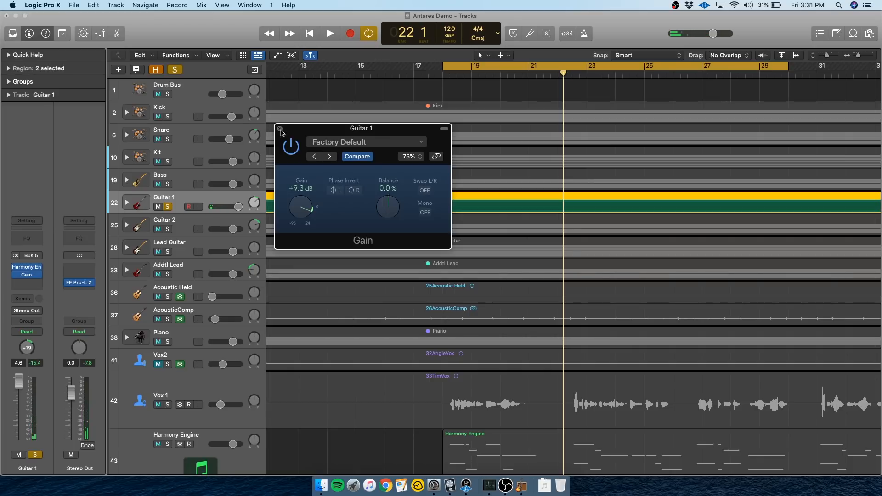
left_click(281, 130)
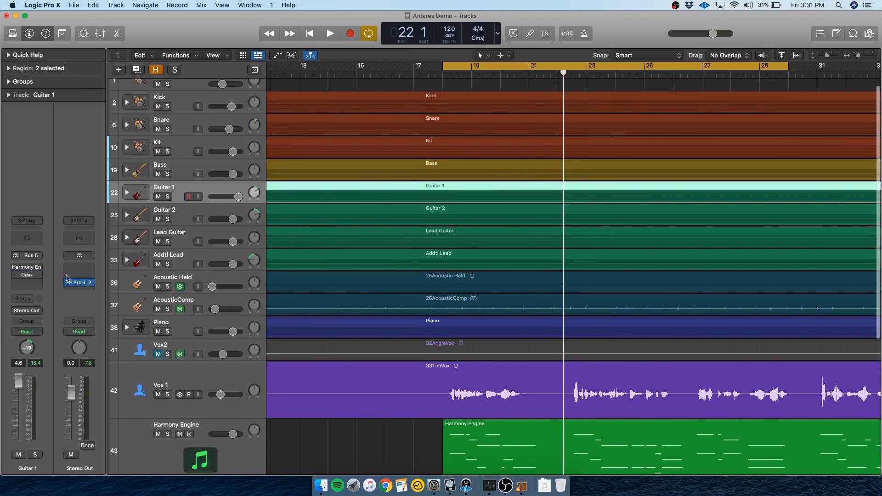
scroll("down", 3)
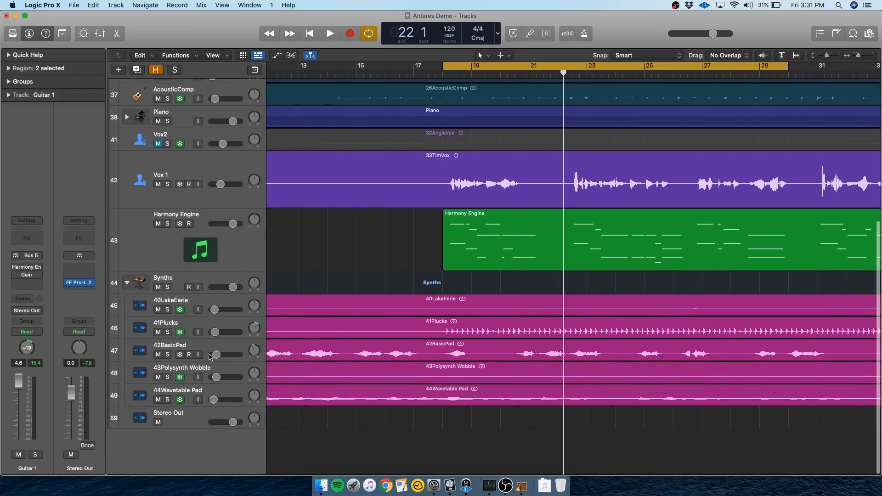
left_click(168, 345)
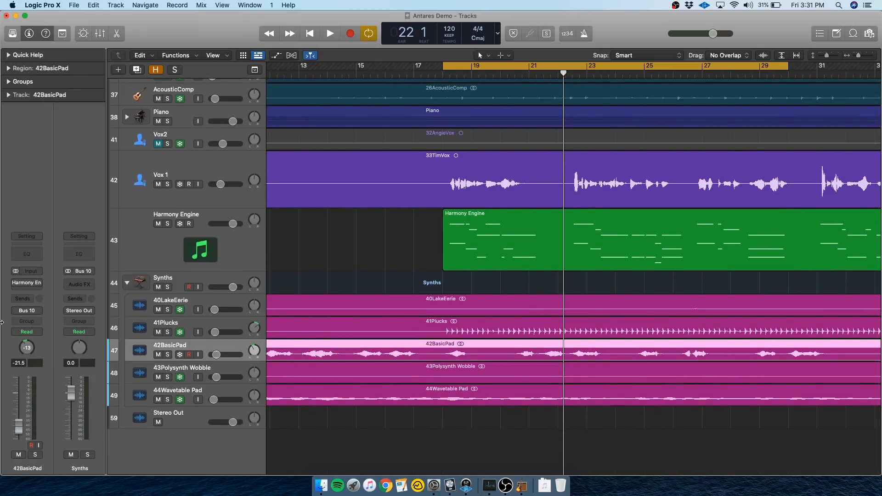
left_click(167, 355)
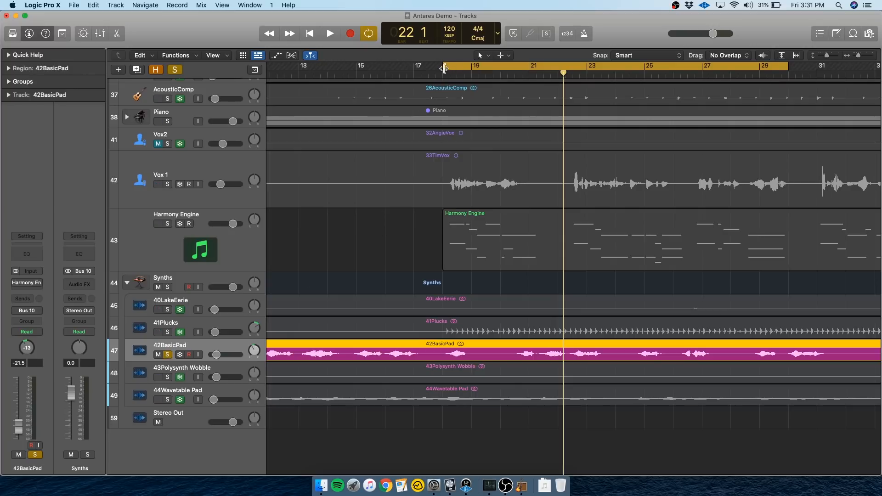
Step: Audition the pad, set its fader to -10.8 dB, enable Harmony Engine and freeze it
left_click(329, 33)
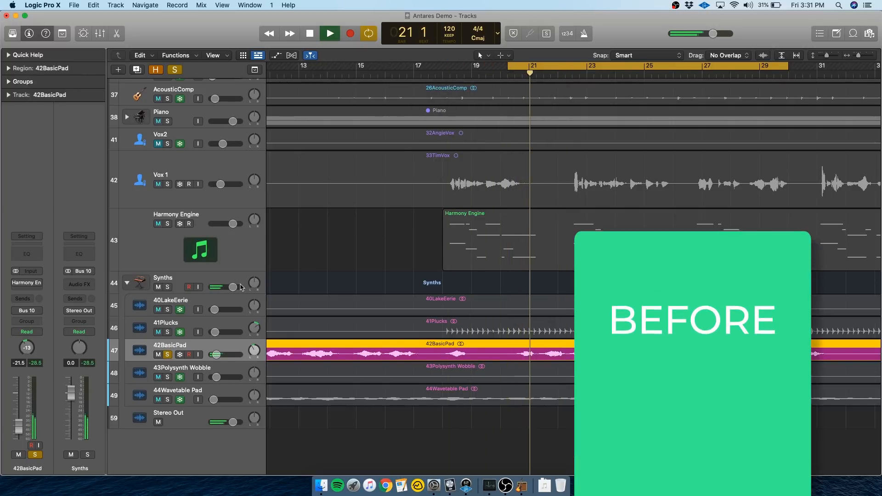
left_click_drag(219, 355, 222, 354)
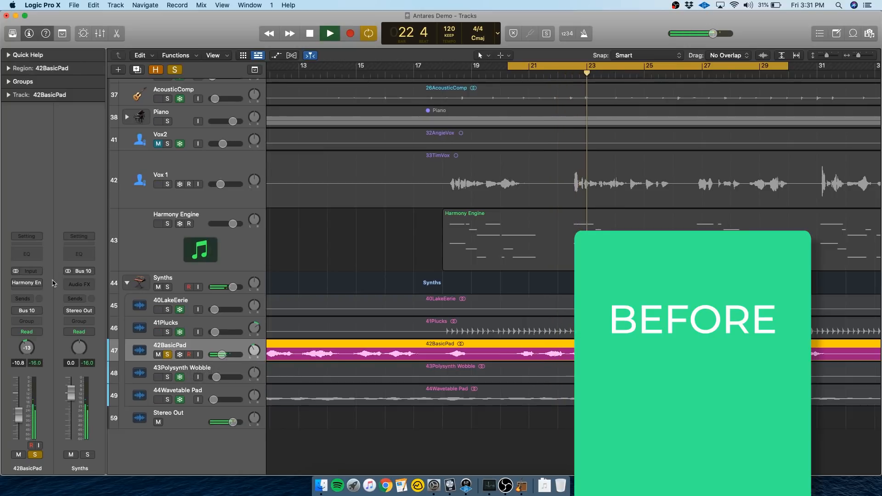
left_click(309, 33)
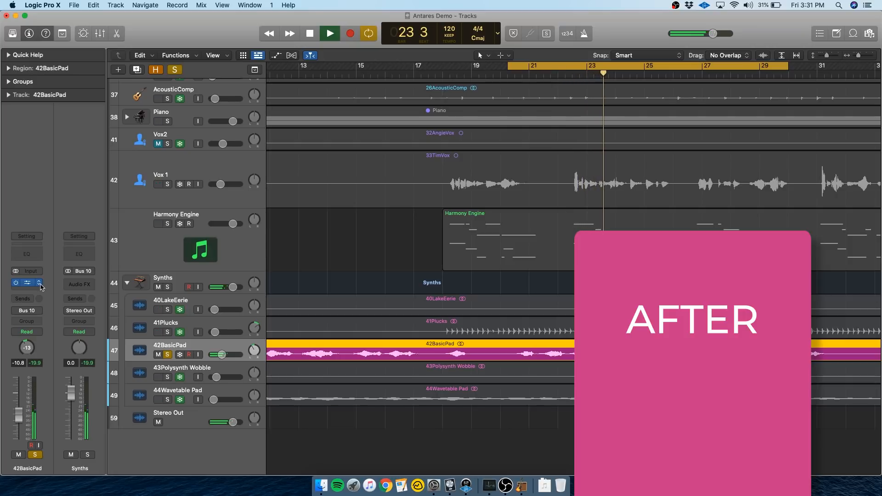
left_click(328, 32)
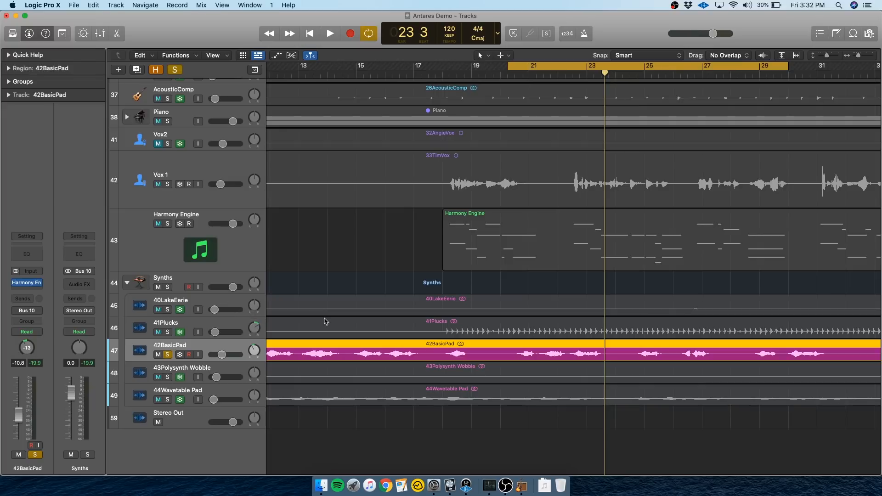
mouse_move(358, 329)
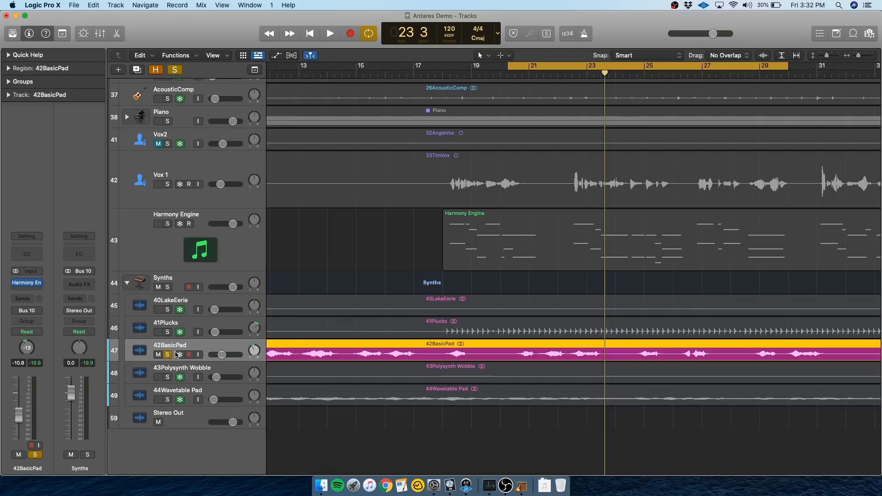
mouse_move(184, 360)
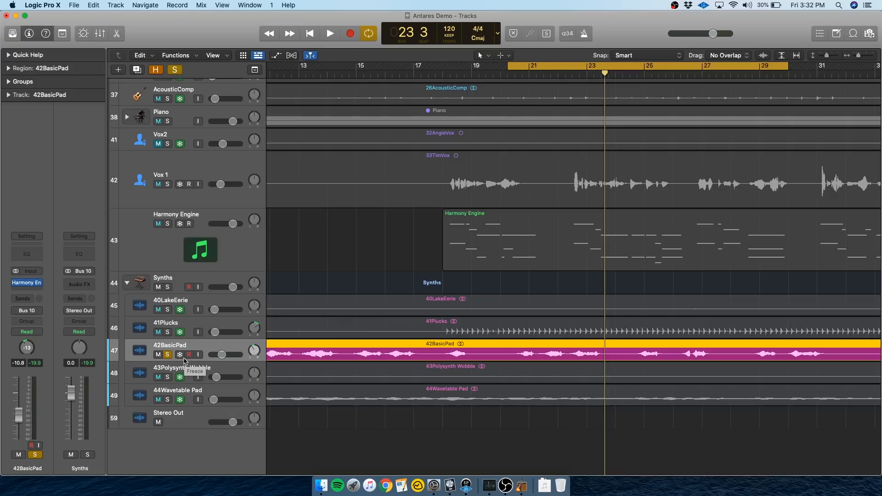
left_click(329, 33)
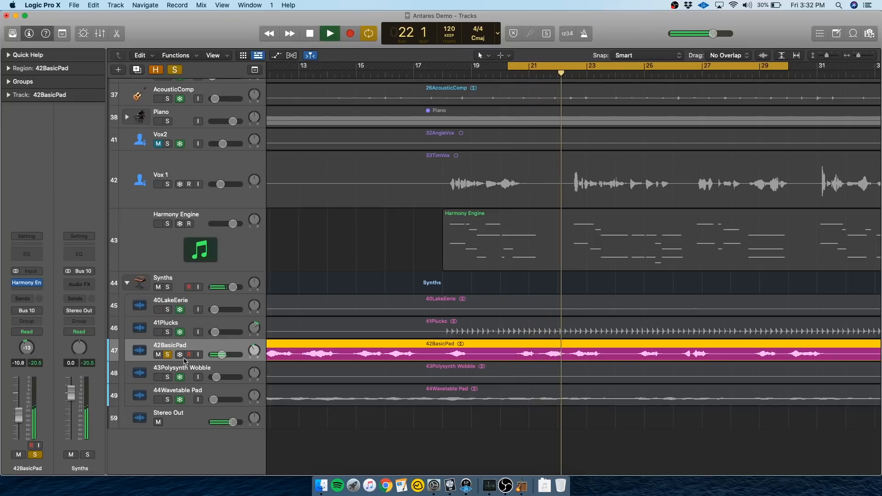
left_click(329, 33)
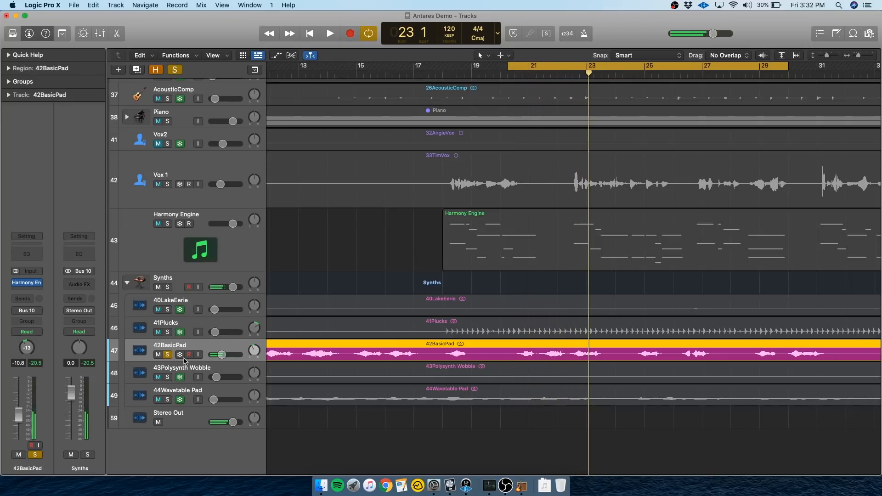